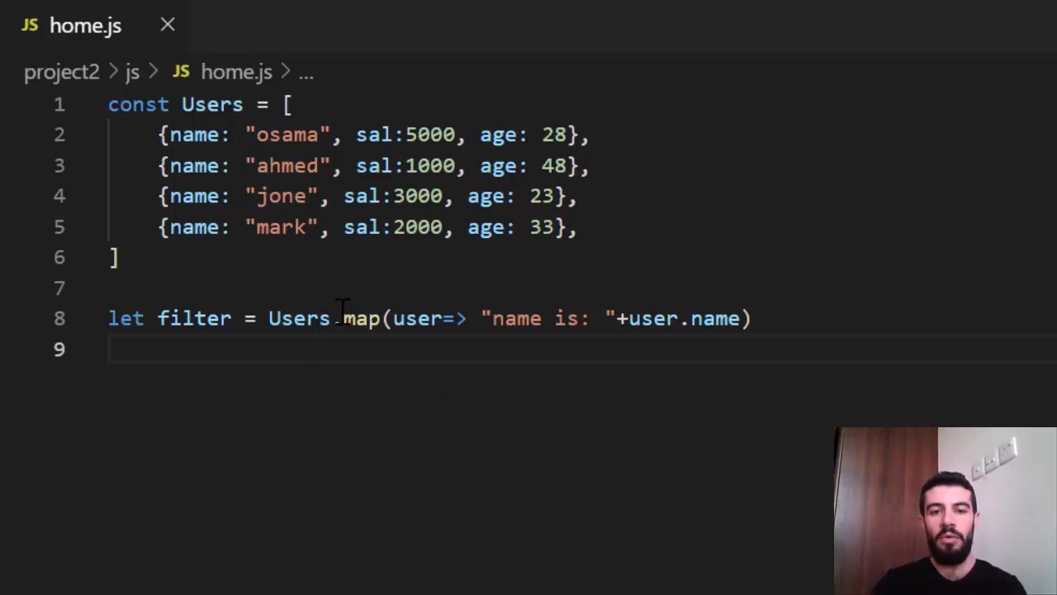
Select and delete the `let filter = Users.map(...)` line, leaving only the Users array
double_click(362, 318)
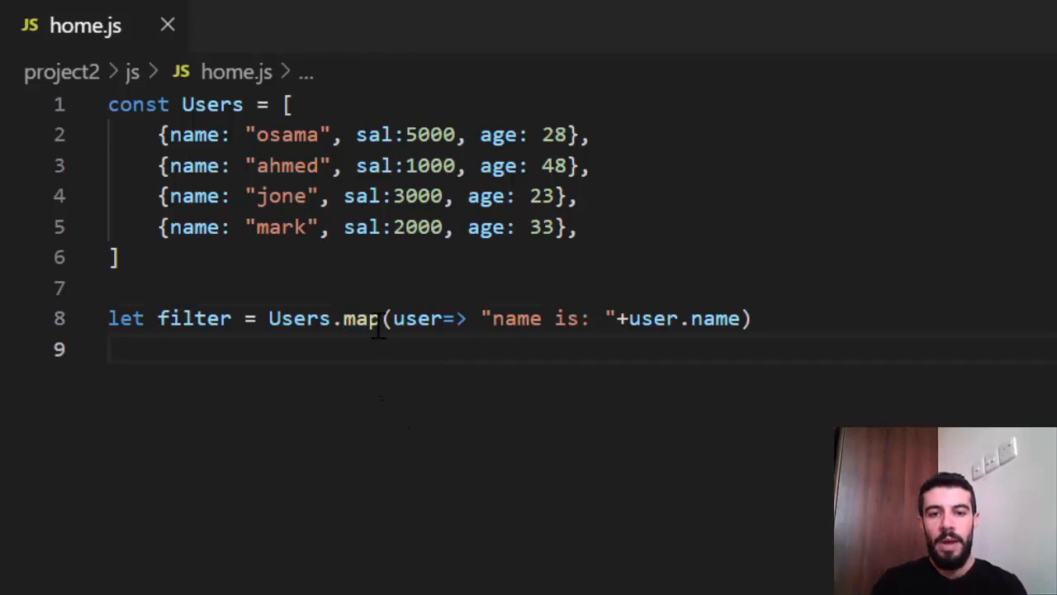
double_click(361, 318)
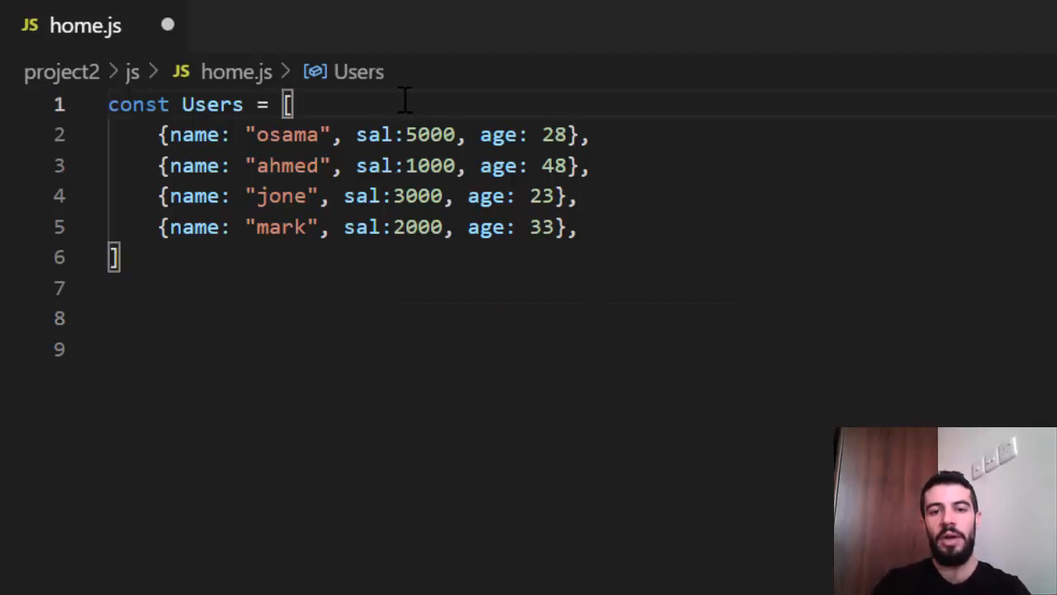
Highlight the four user records, then place the cursor on empty line 8
double_click(373, 135)
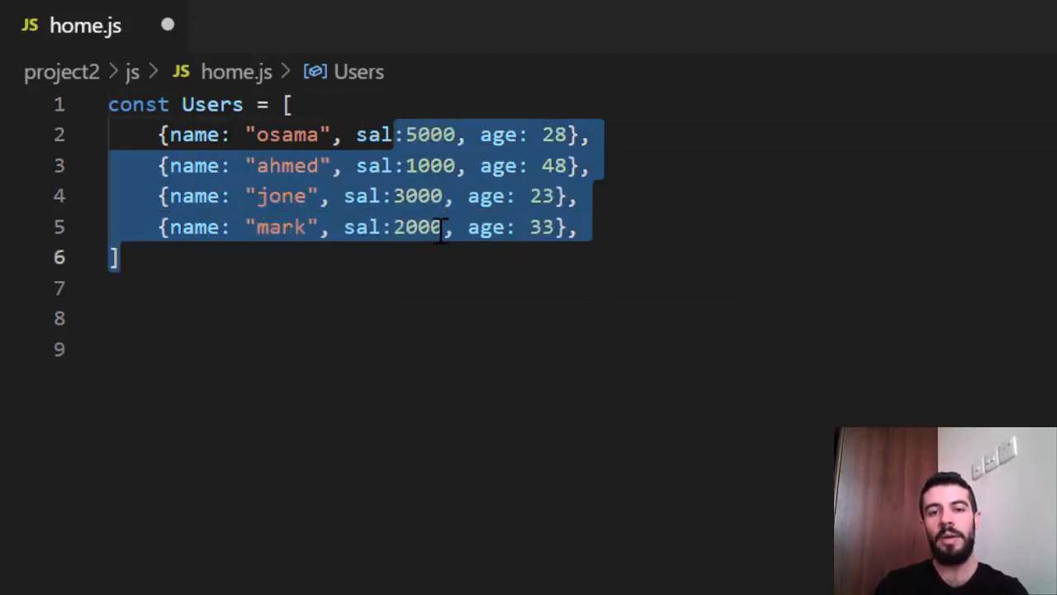
click(388, 227)
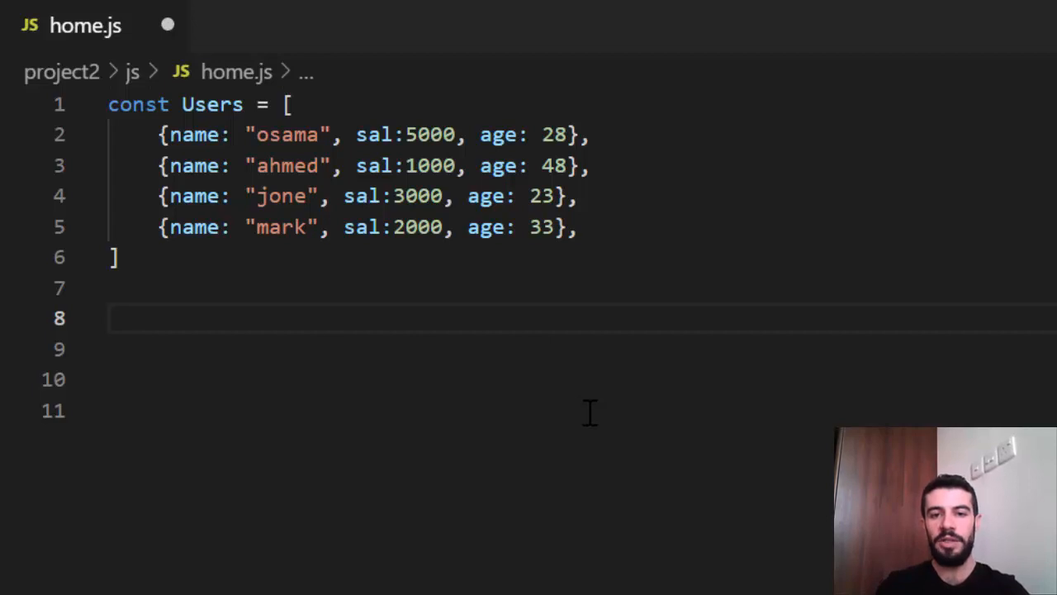
mouse_move(404, 124)
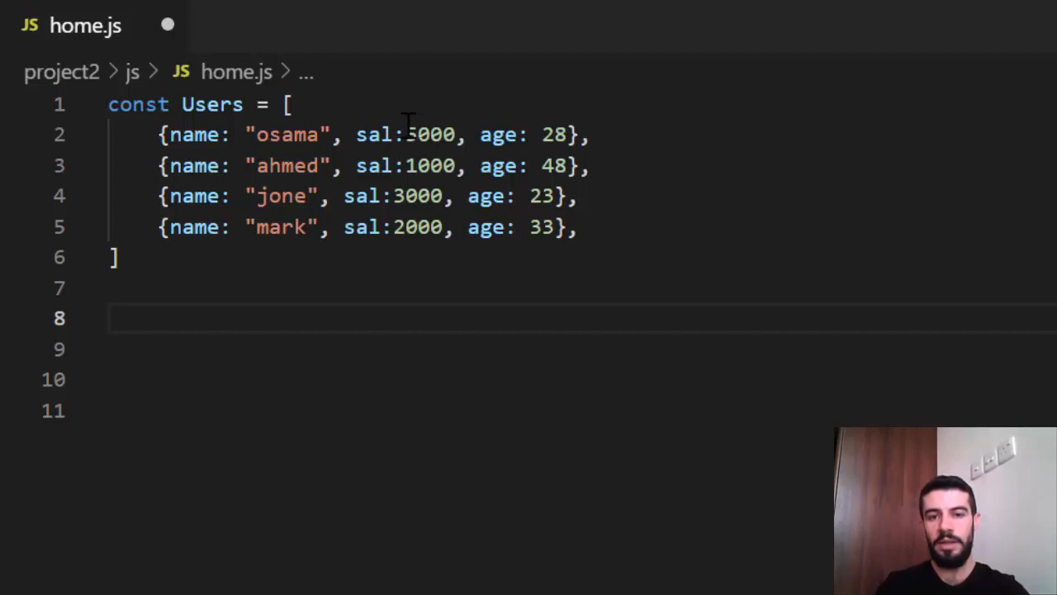
drag(404, 135, 446, 227)
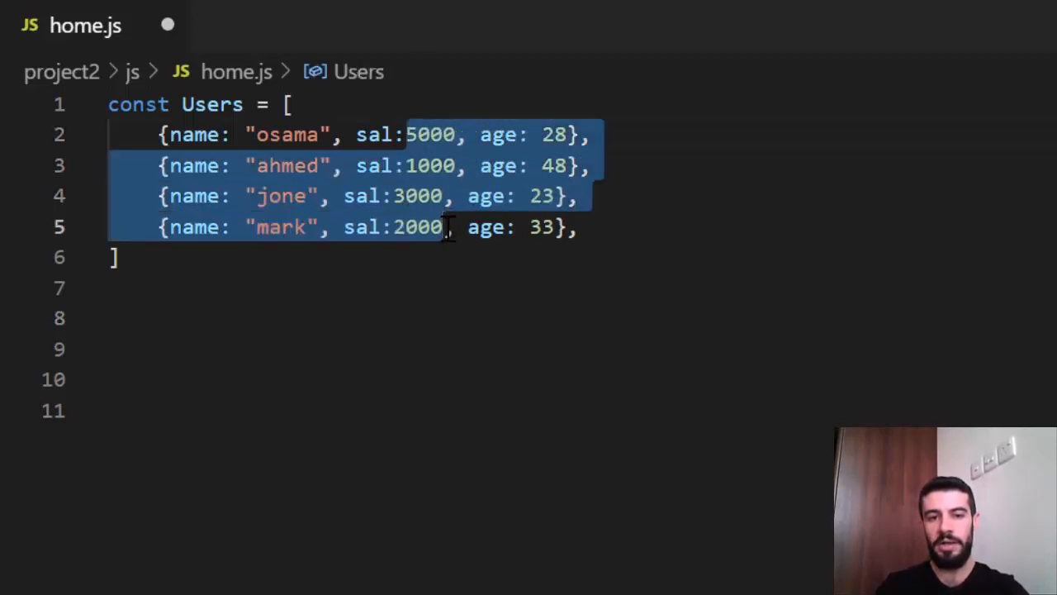
click(110, 318)
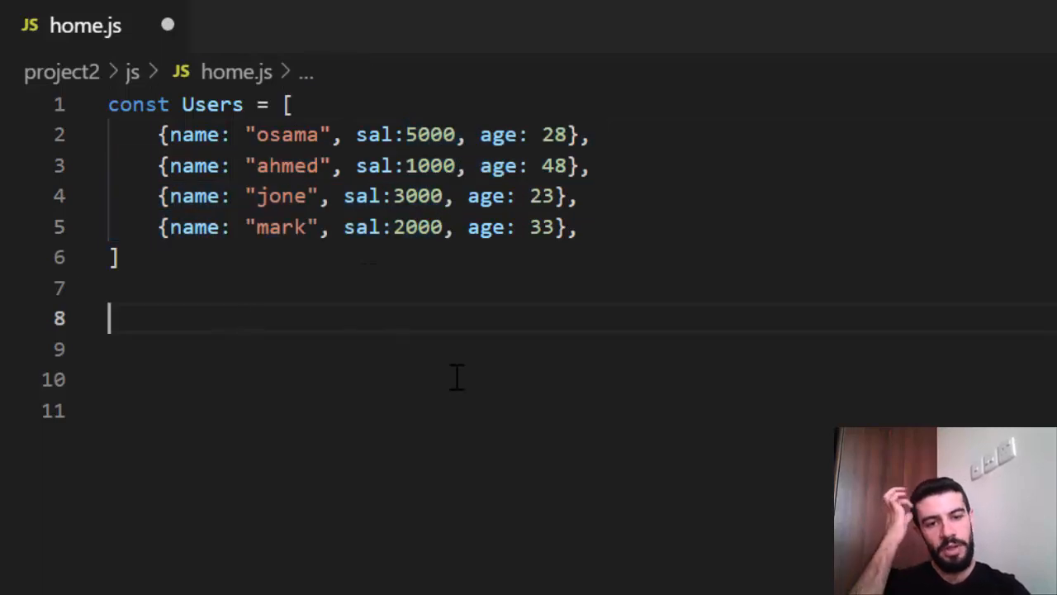
Write `let s = 0` and the loop header `for(let i =0; i < Users.length)`
text(let)
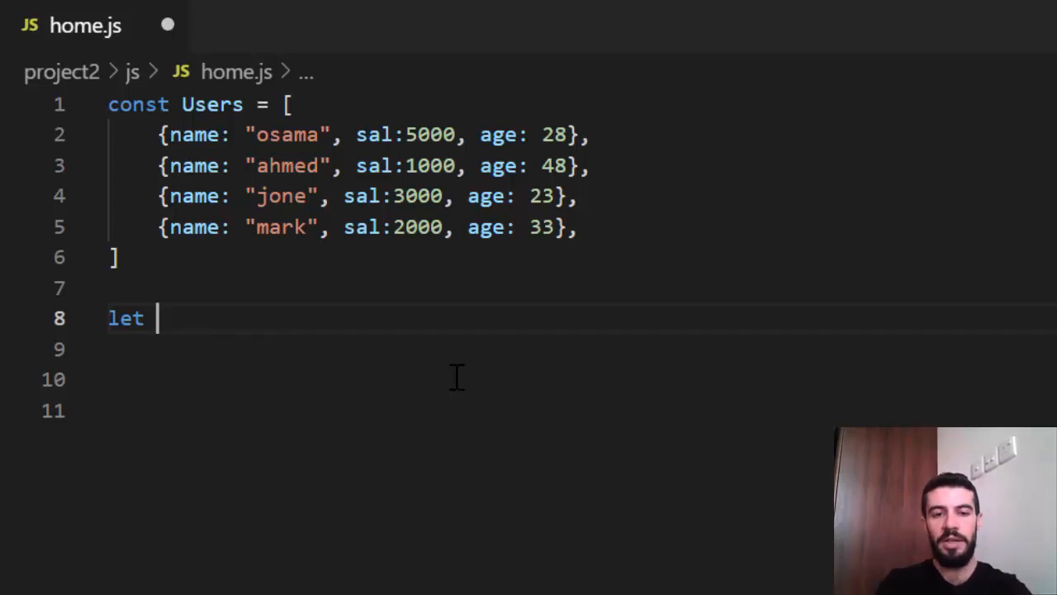
text(s = 0)
click(578, 349)
text(f)
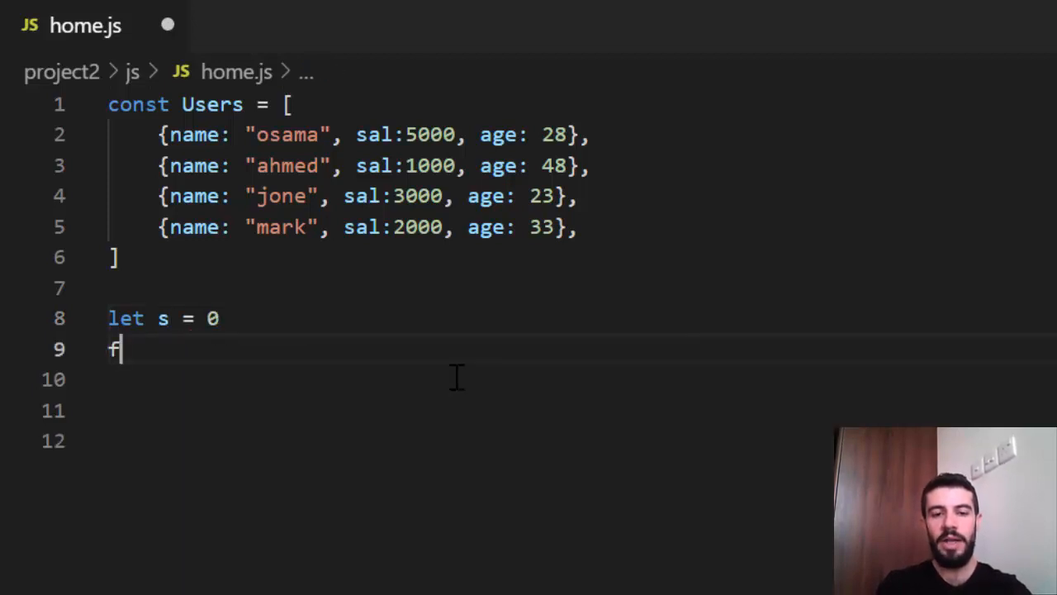
text(or()
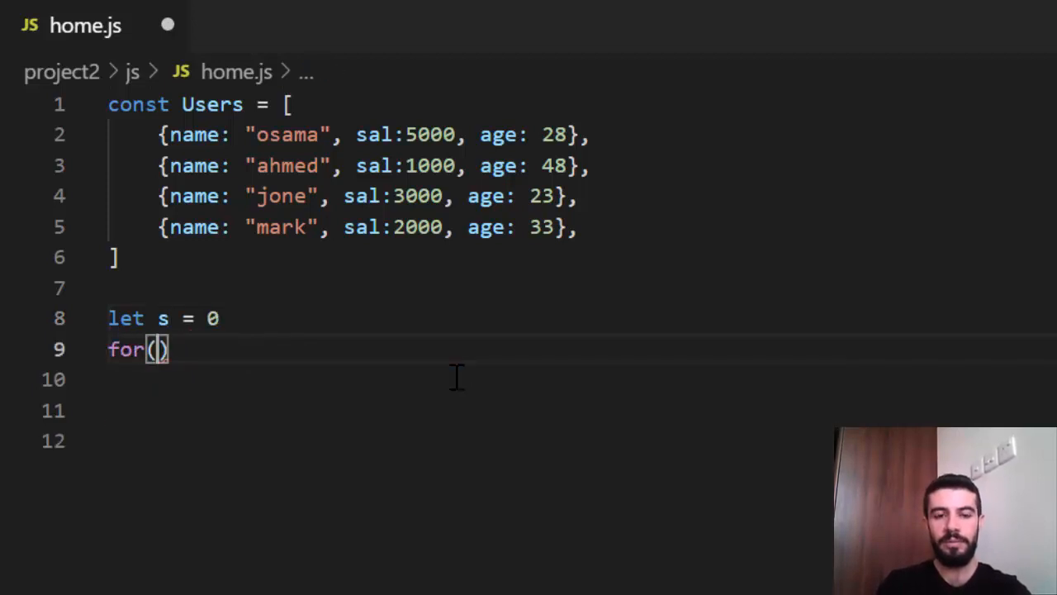
text(let i)
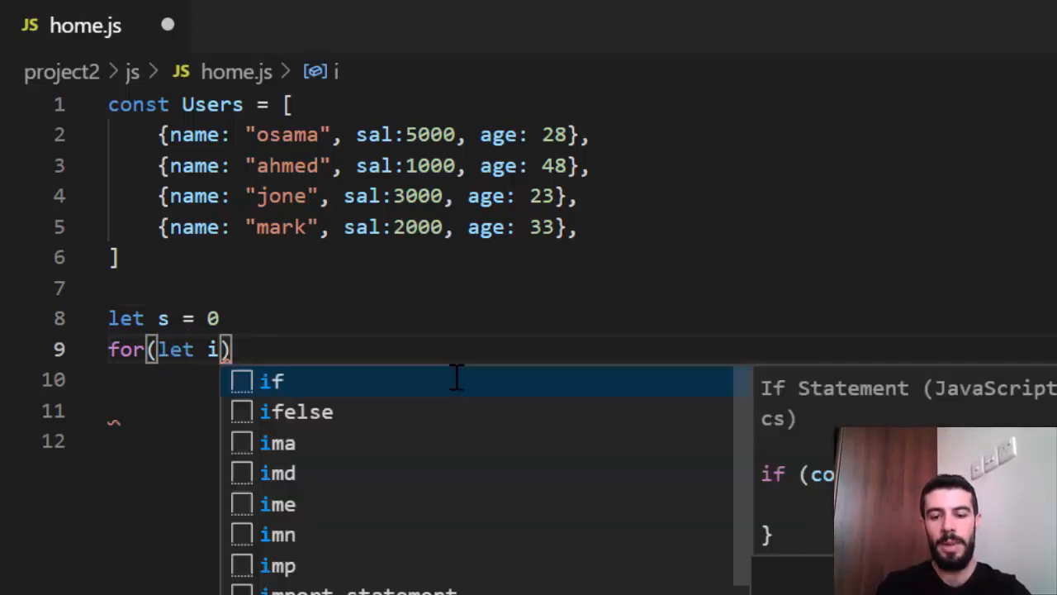
text(=0;)
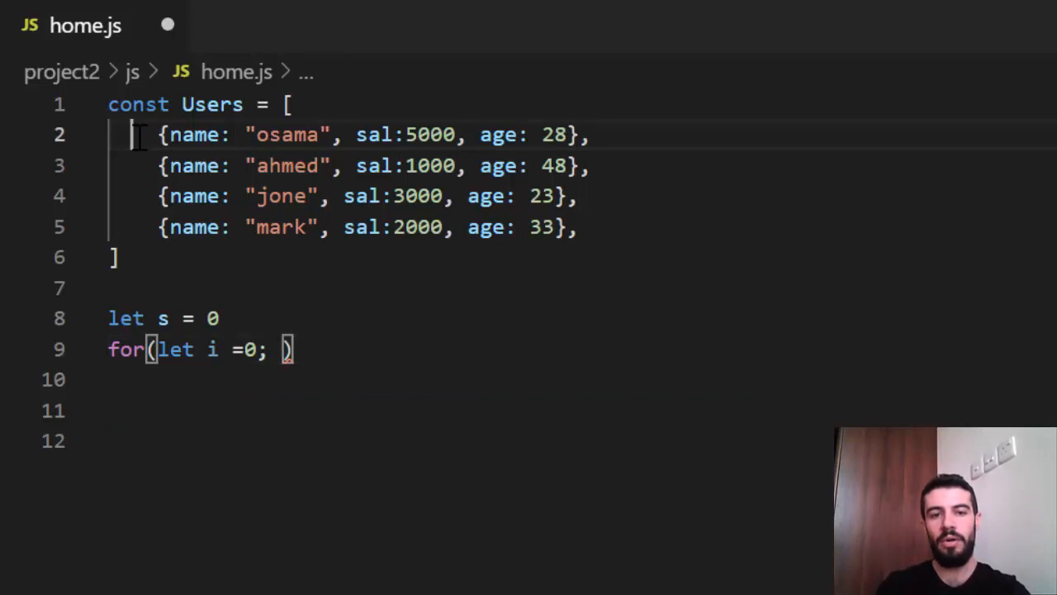
drag(140, 135, 582, 227)
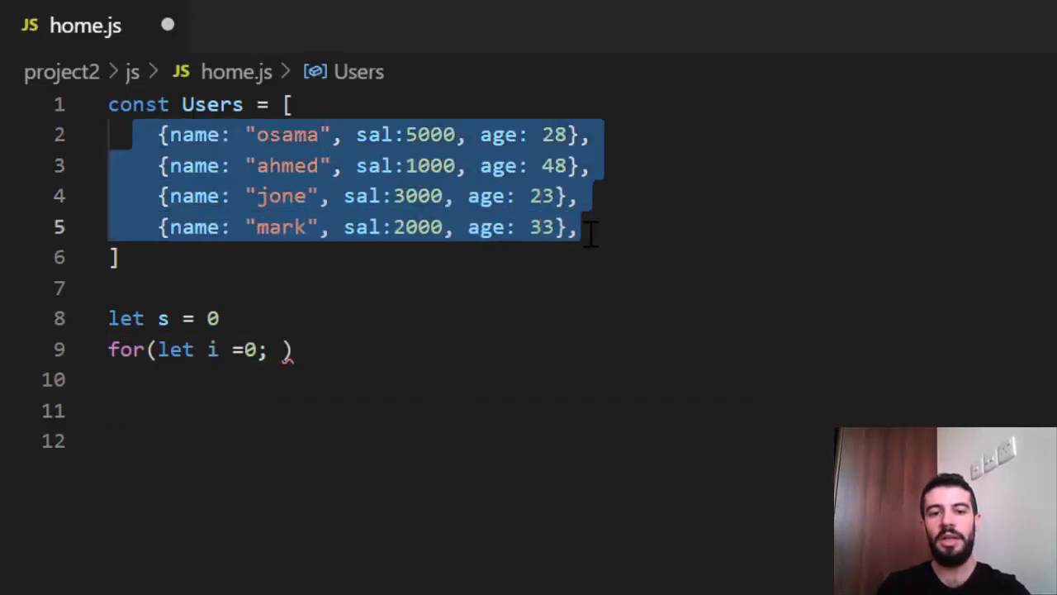
mouse_move(285, 350)
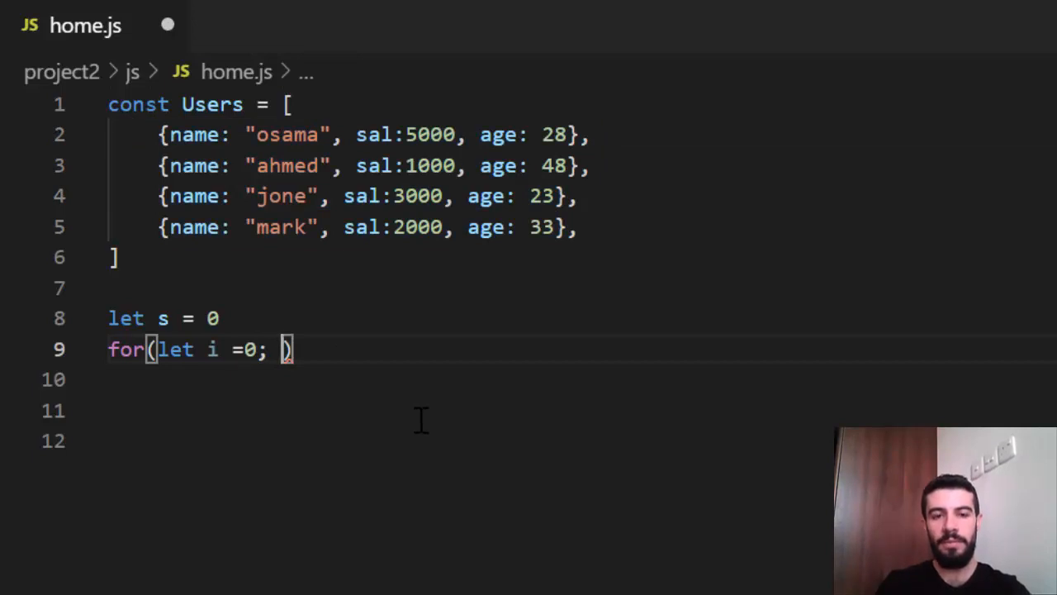
text(i)
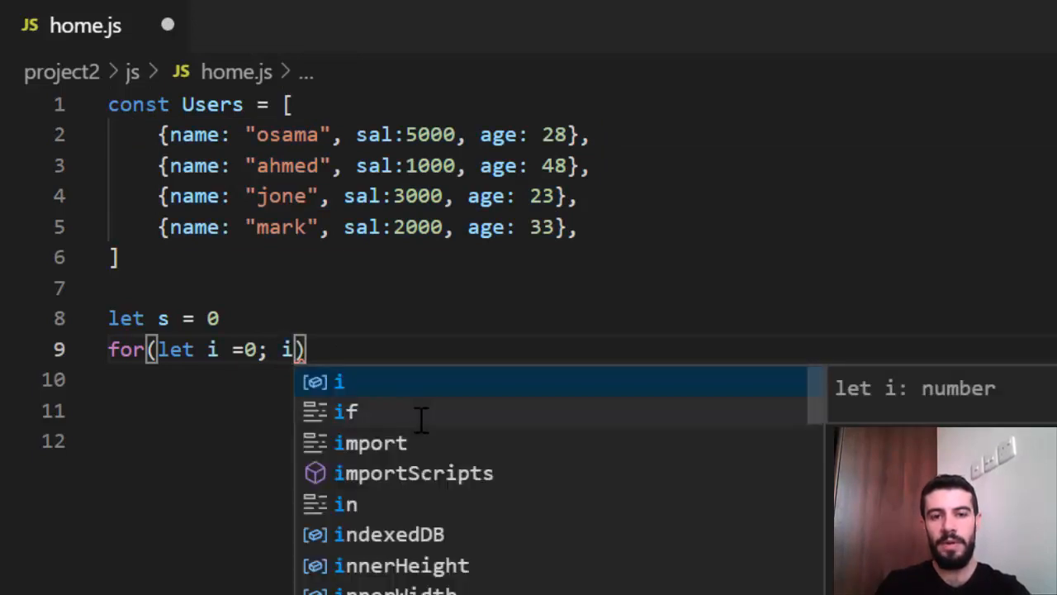
text(< Users)
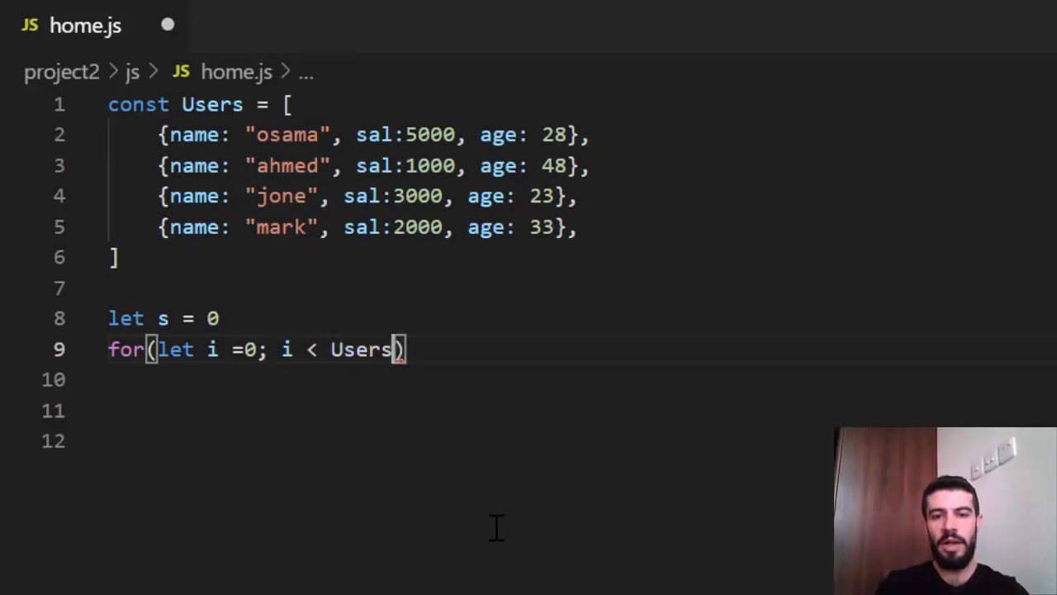
text(.le)
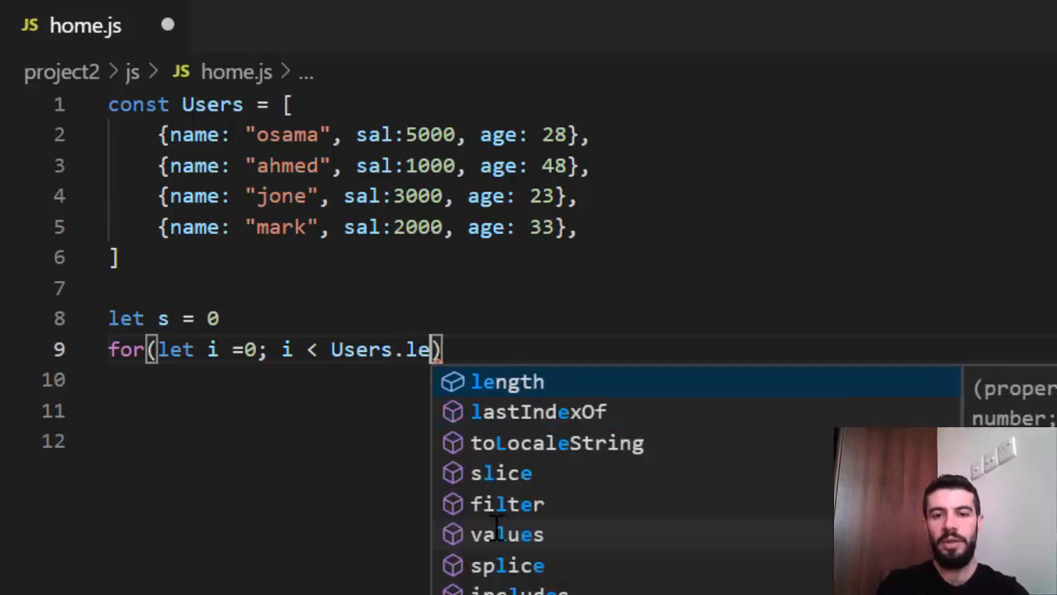
click(507, 381)
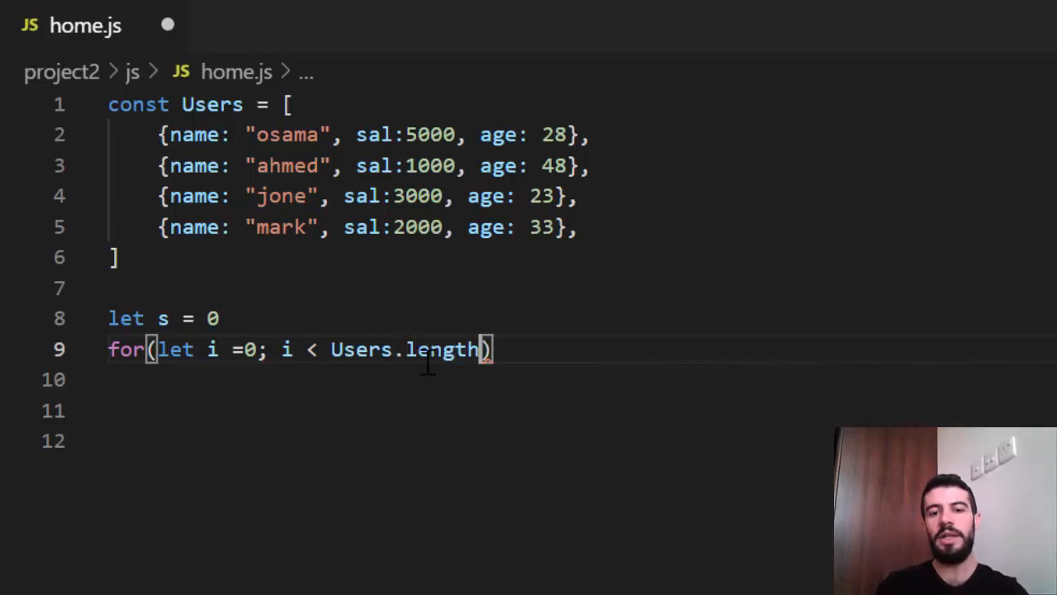
mouse_move(454, 408)
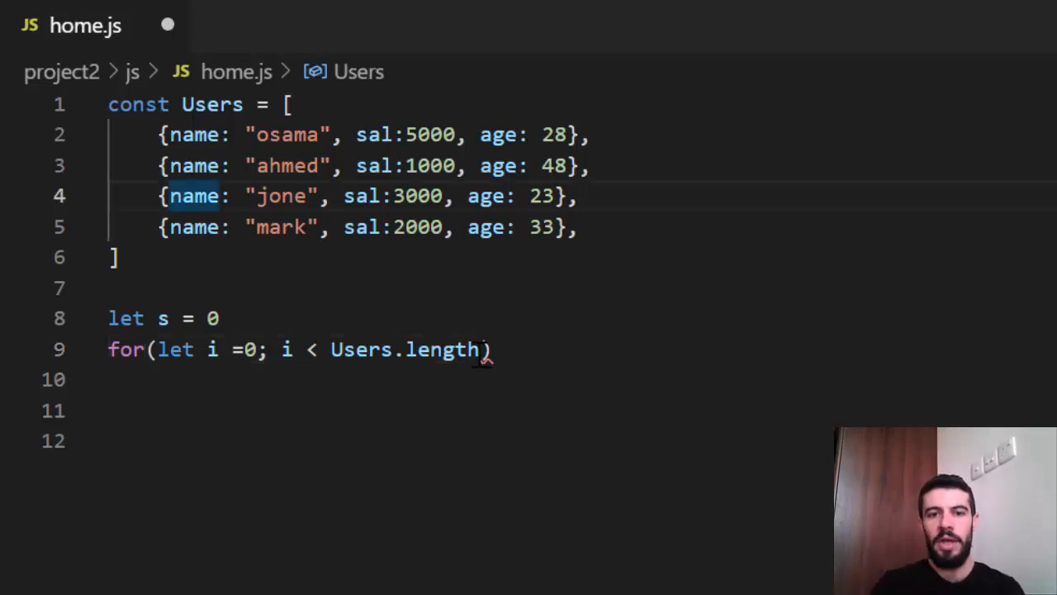
click(404, 348)
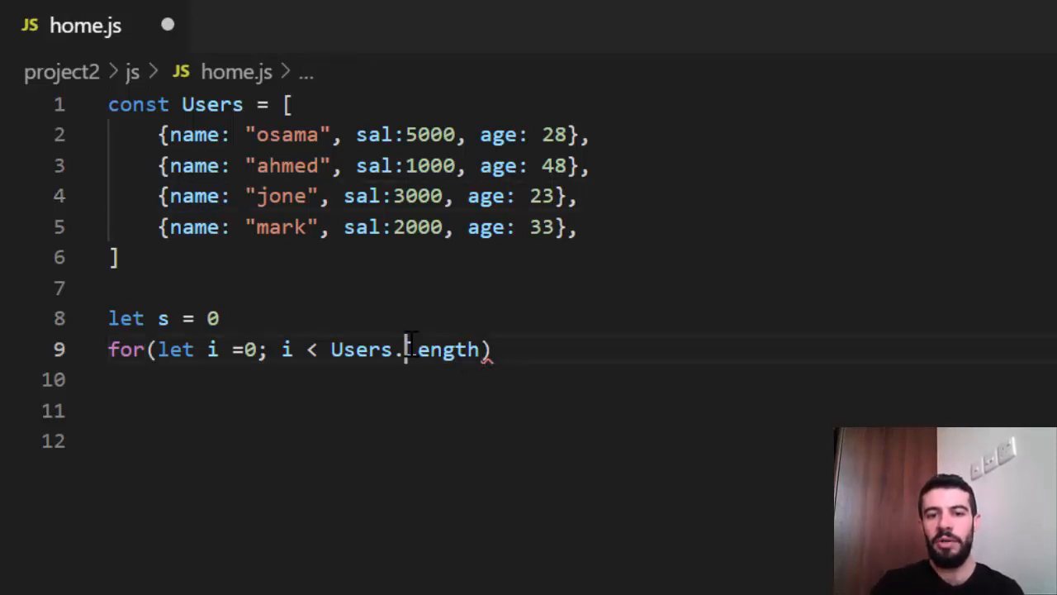
double_click(441, 349)
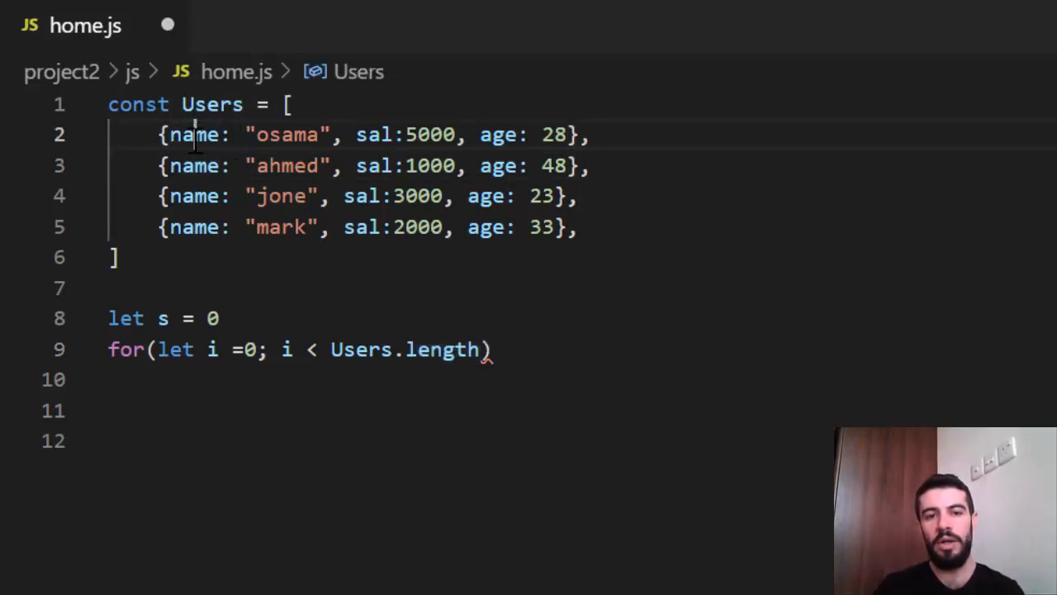
double_click(196, 227)
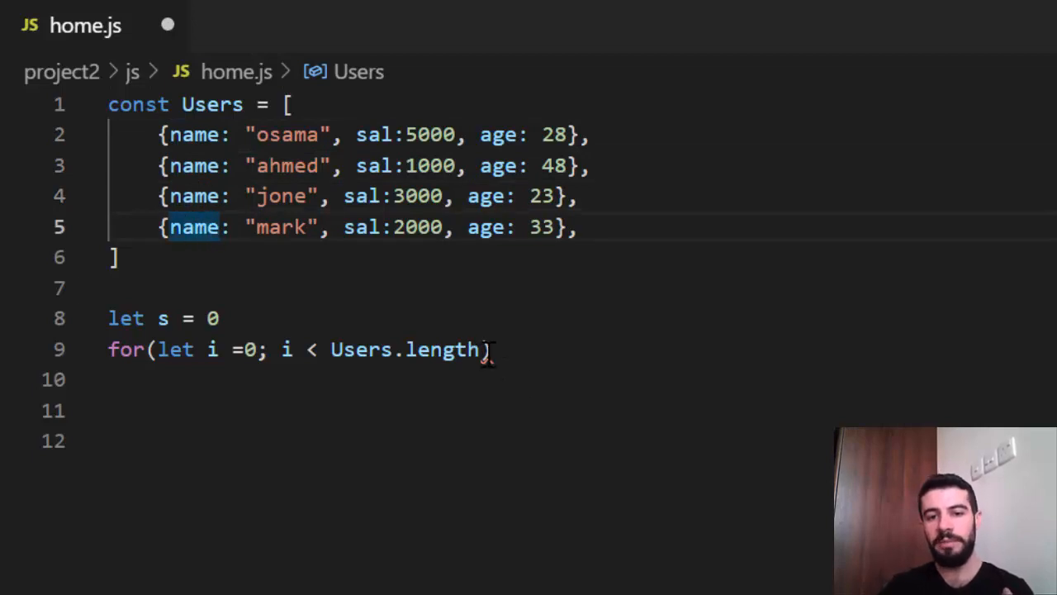
double_click(442, 349)
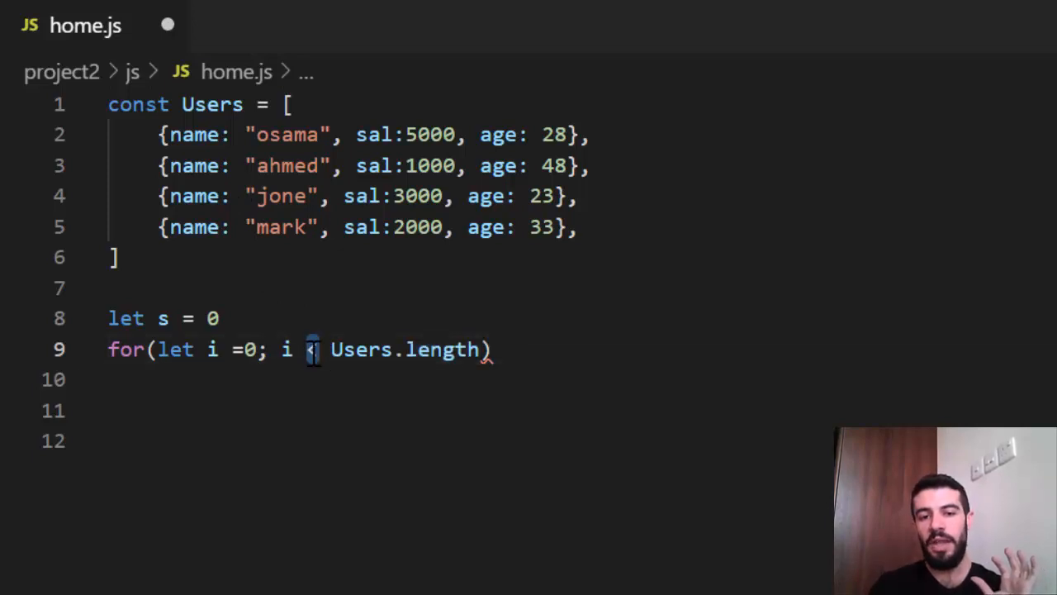
double_click(435, 349)
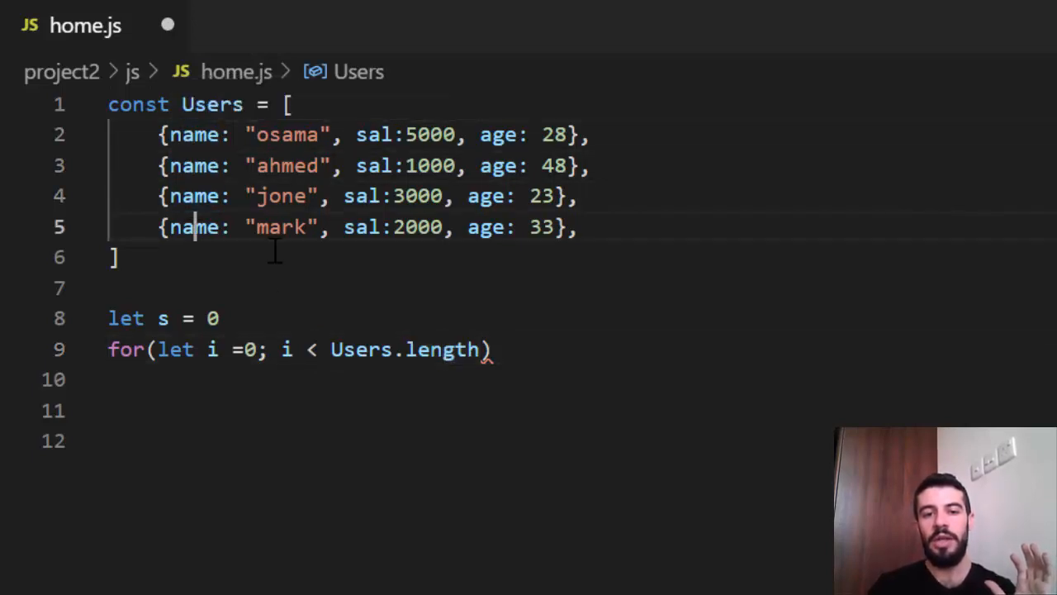
double_click(442, 349)
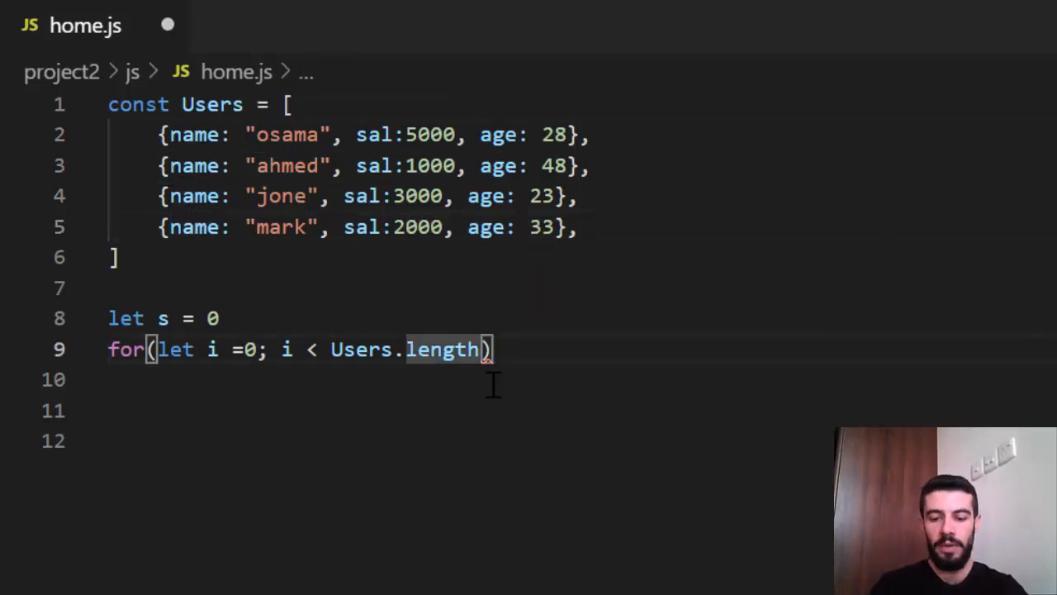
Finish the loop header with `; i++` and open an empty loop body
text(;)
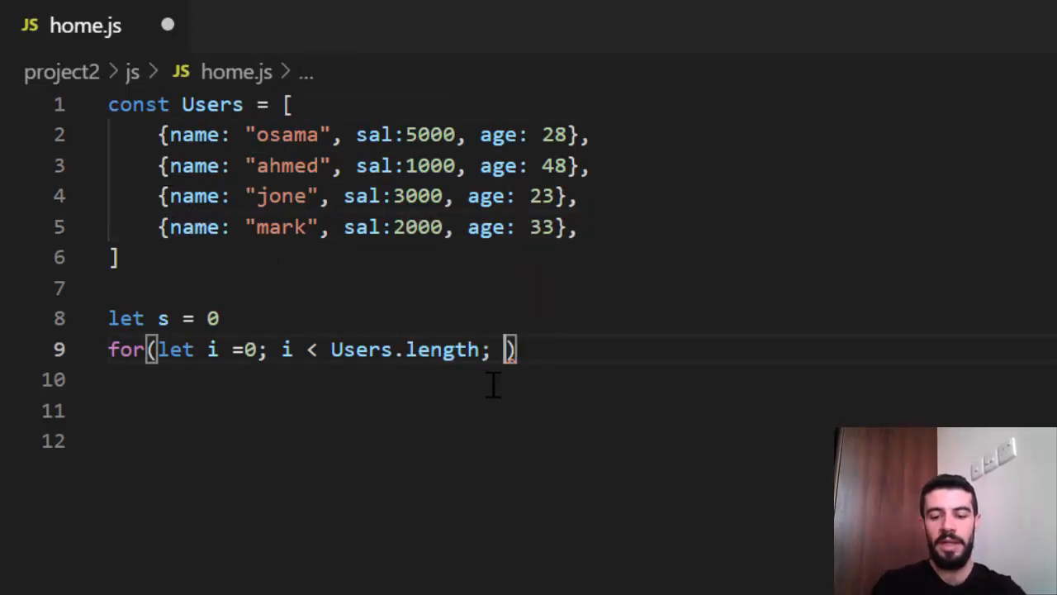
text(i++)
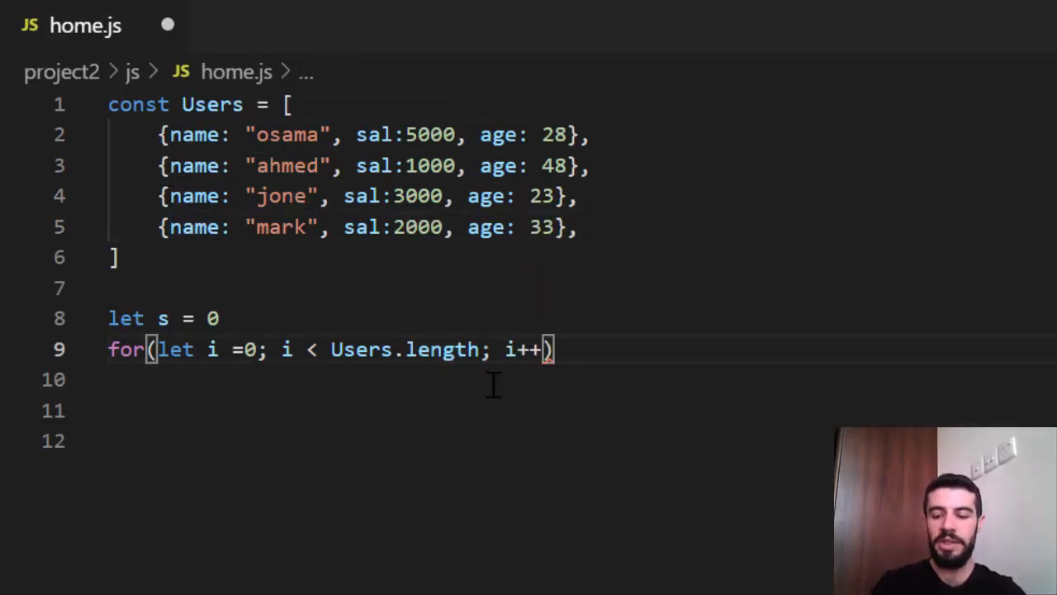
text({})
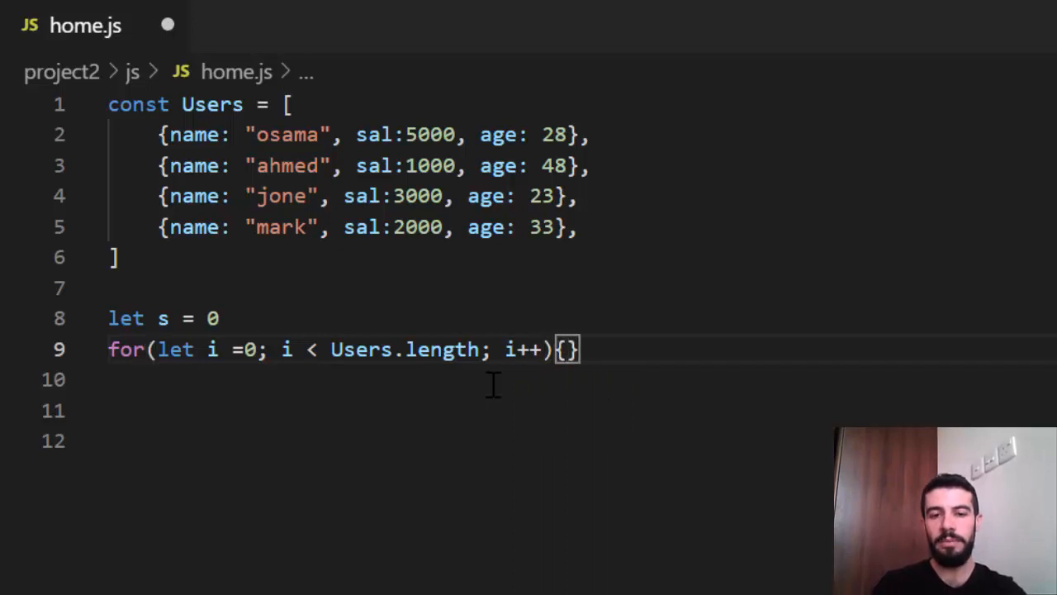
key(Enter)
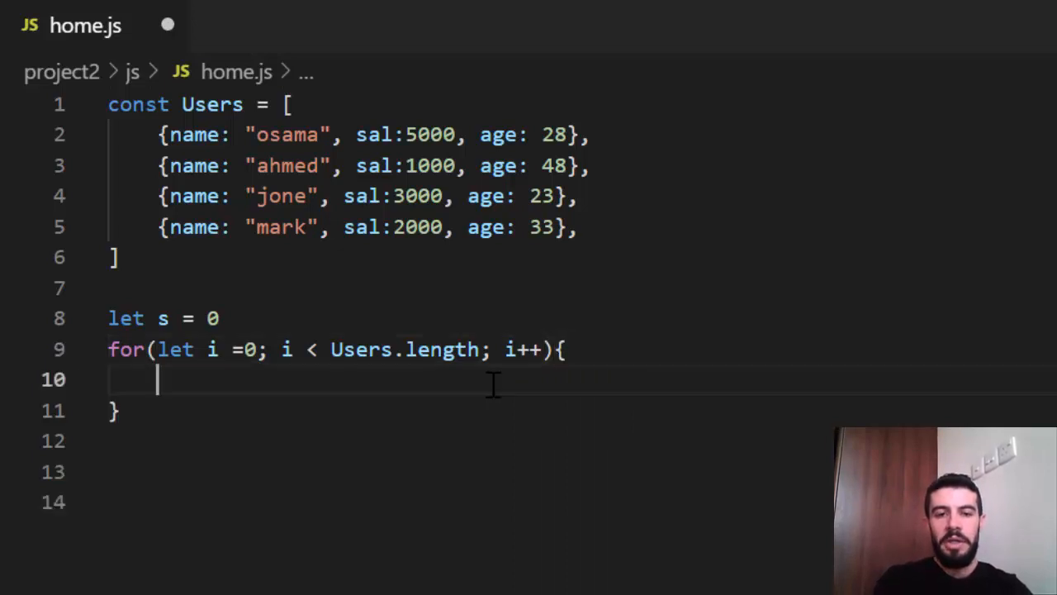
Write `s = s + Users[i].sal` inside the loop body
text(s = s +)
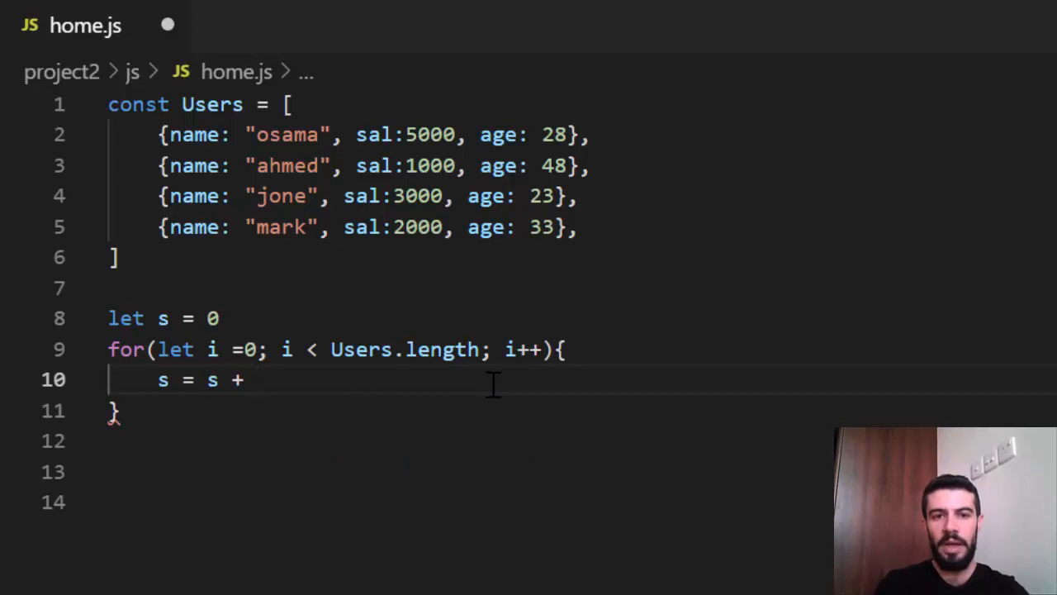
text(Users)
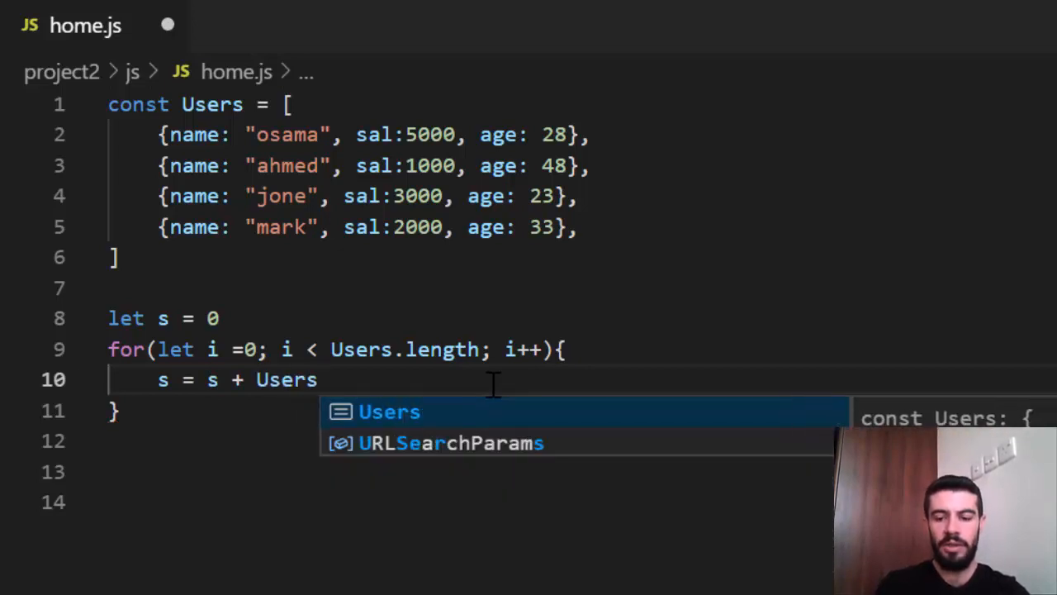
text([])
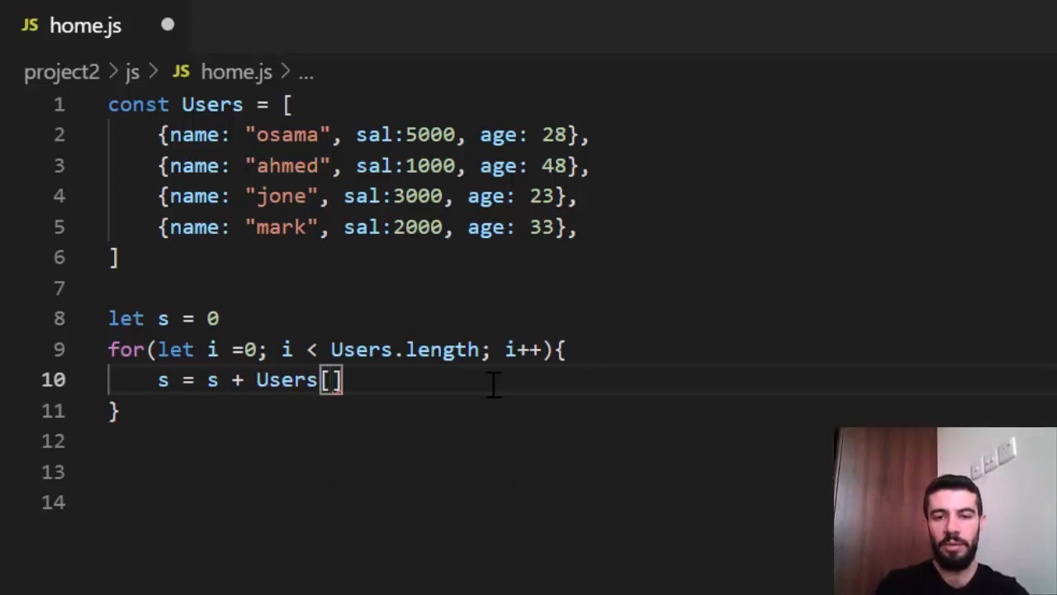
text(i)
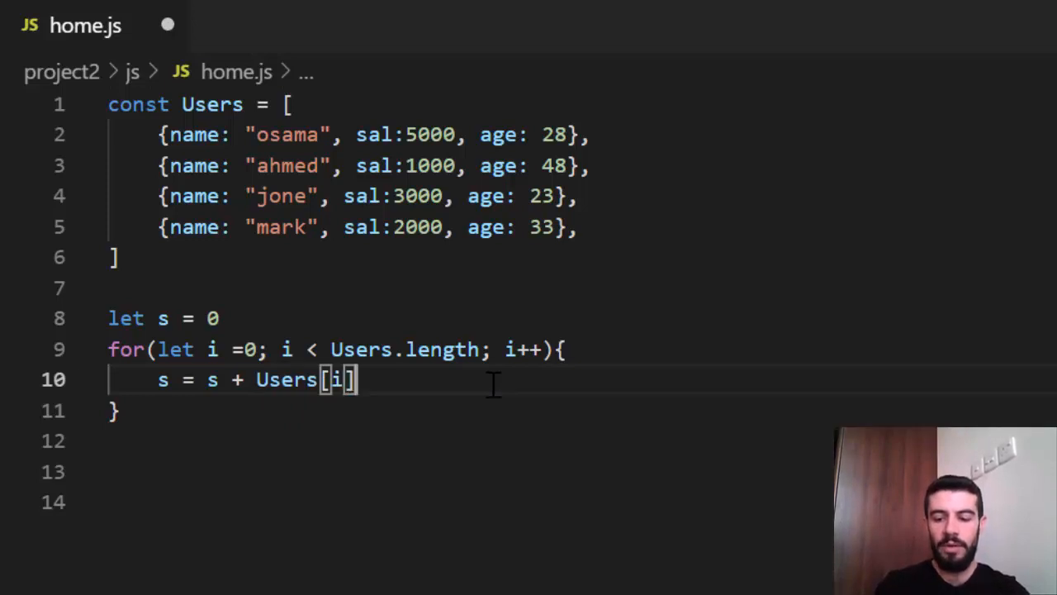
text(.)
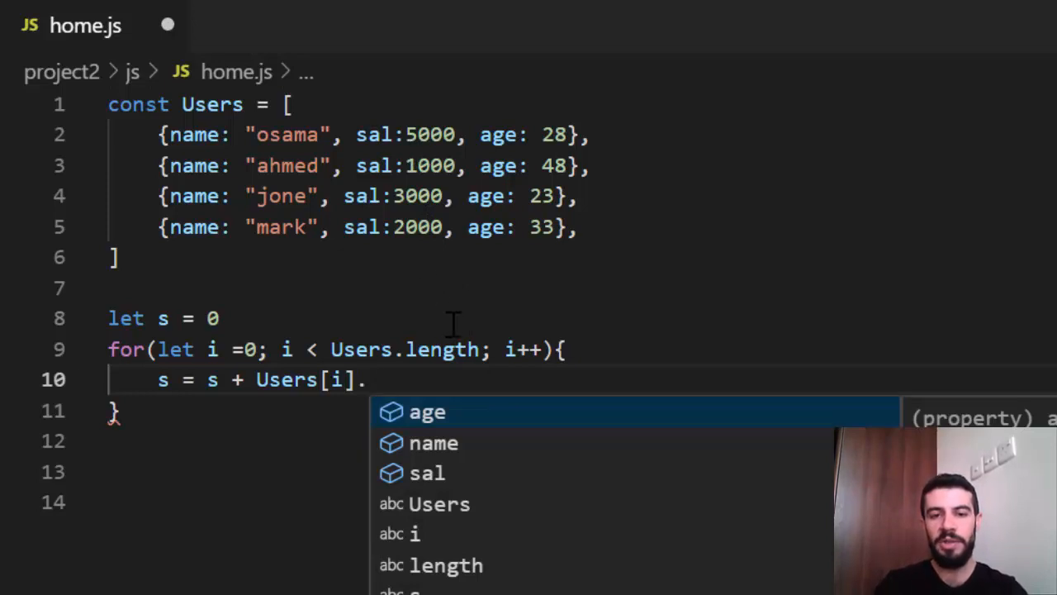
text(sal)
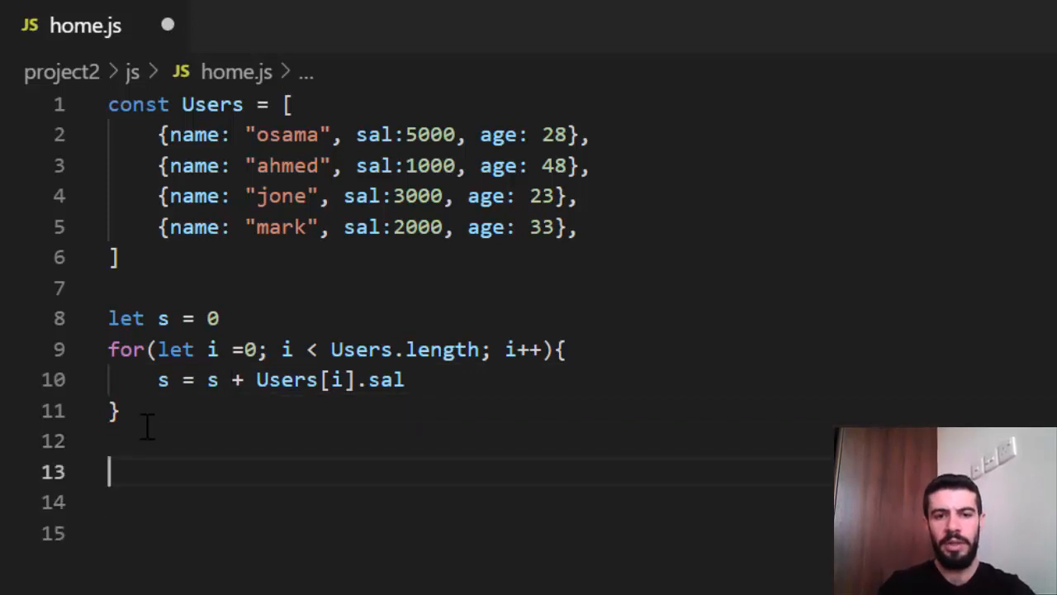
Add `console.log(s)` after the loop and save home.js
text(console.log(s))
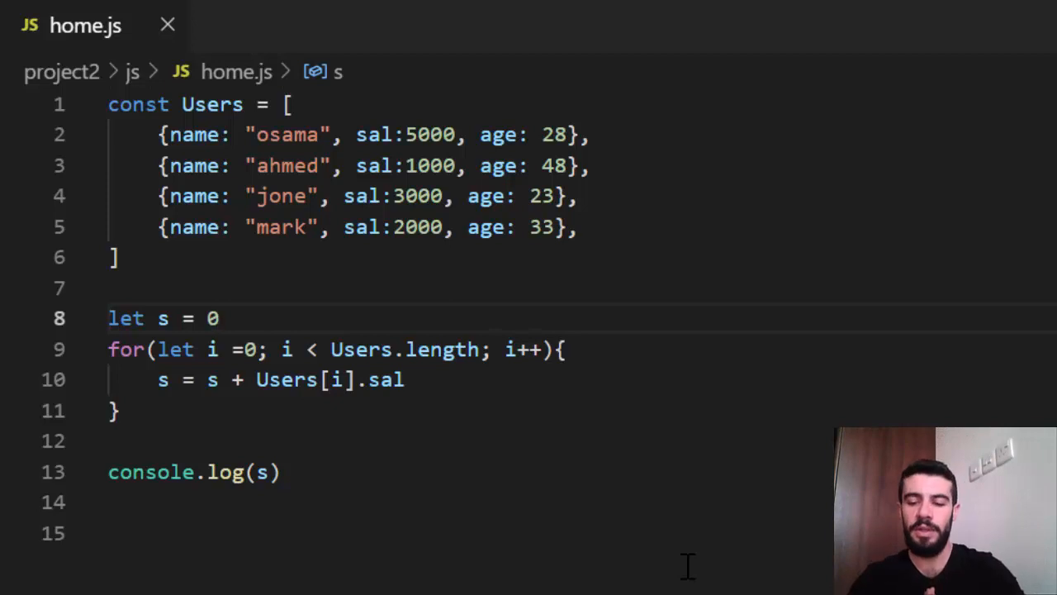
mouse_move(204, 457)
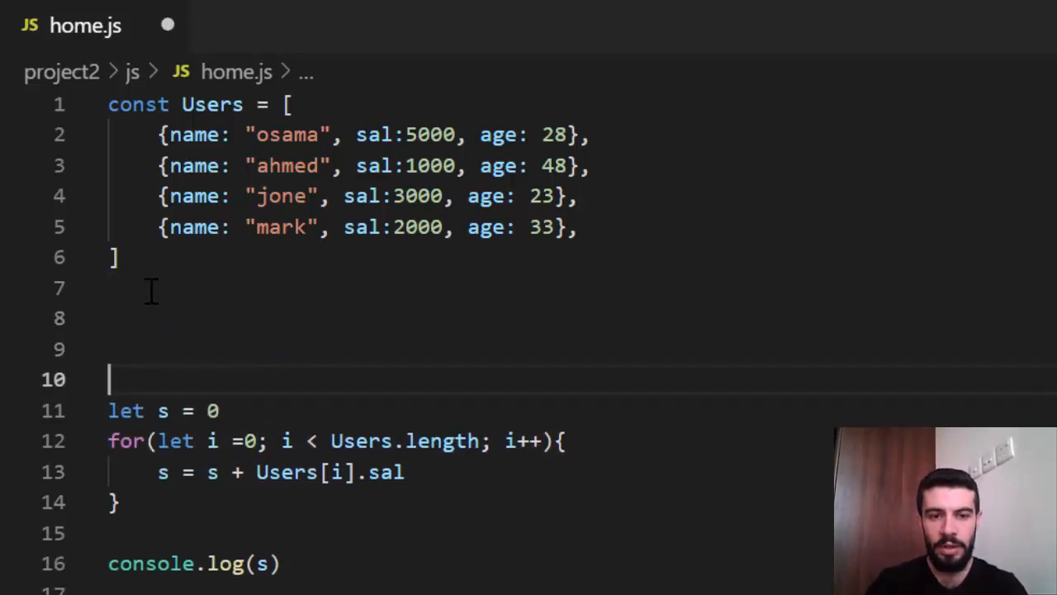
Wrap the code from `let s = 0` through `console.log(s)` in a /* */ block comment
text(/)
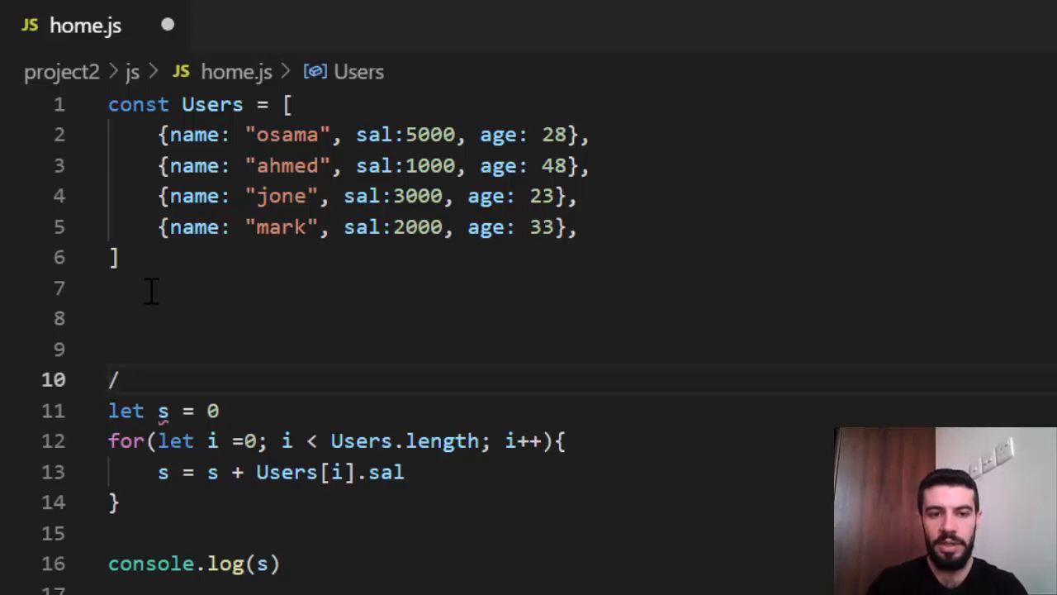
text(*)
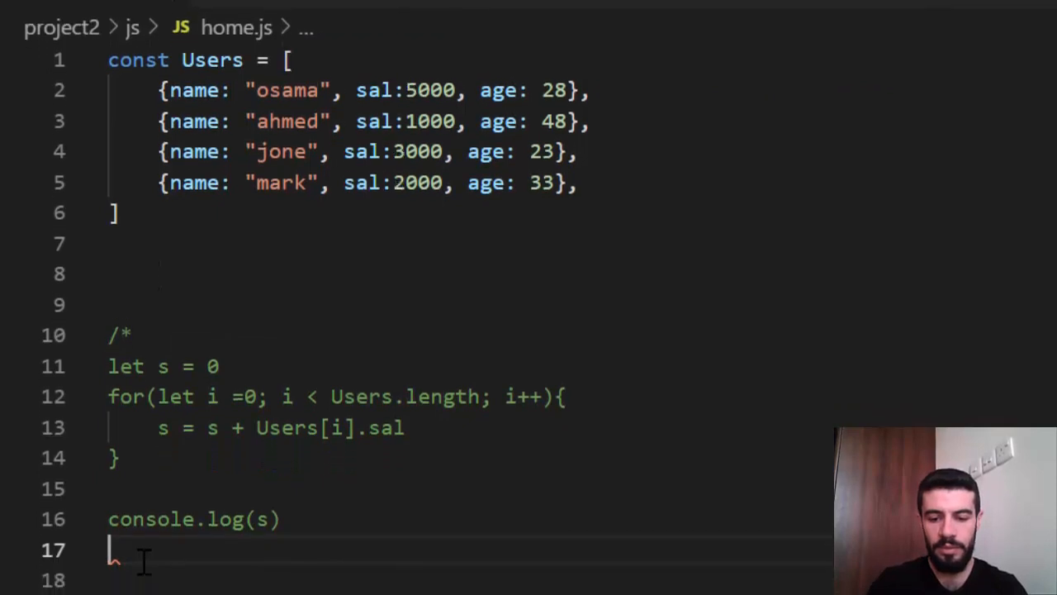
text(*/)
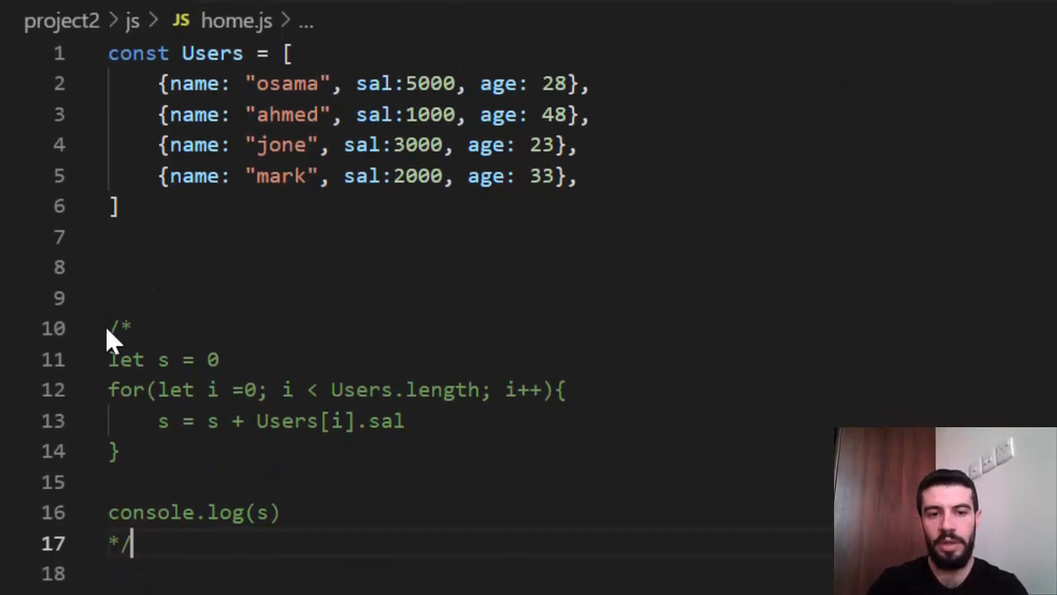
drag(108, 328, 281, 512)
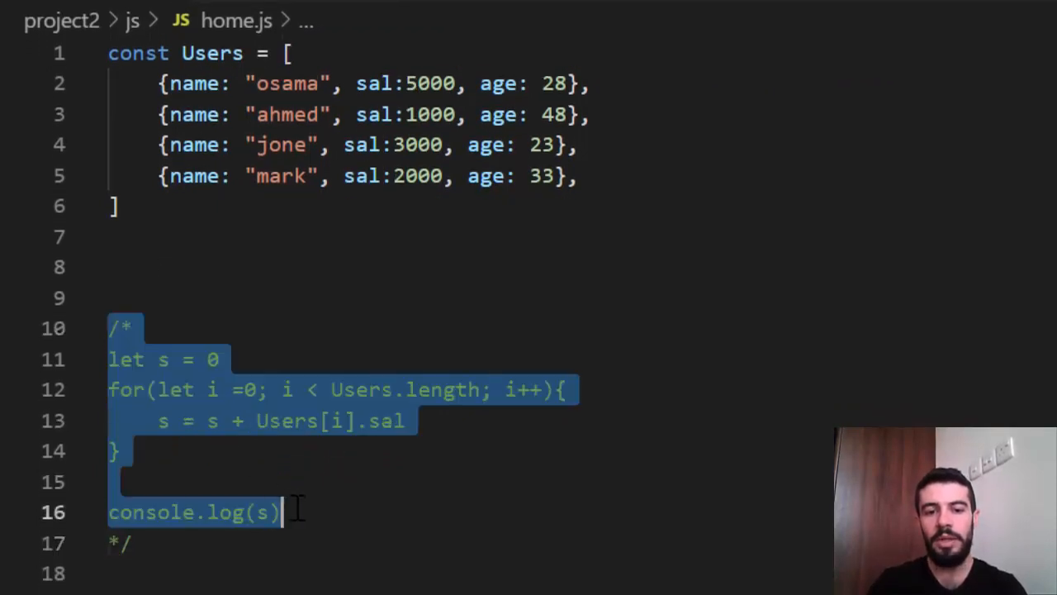
click(124, 266)
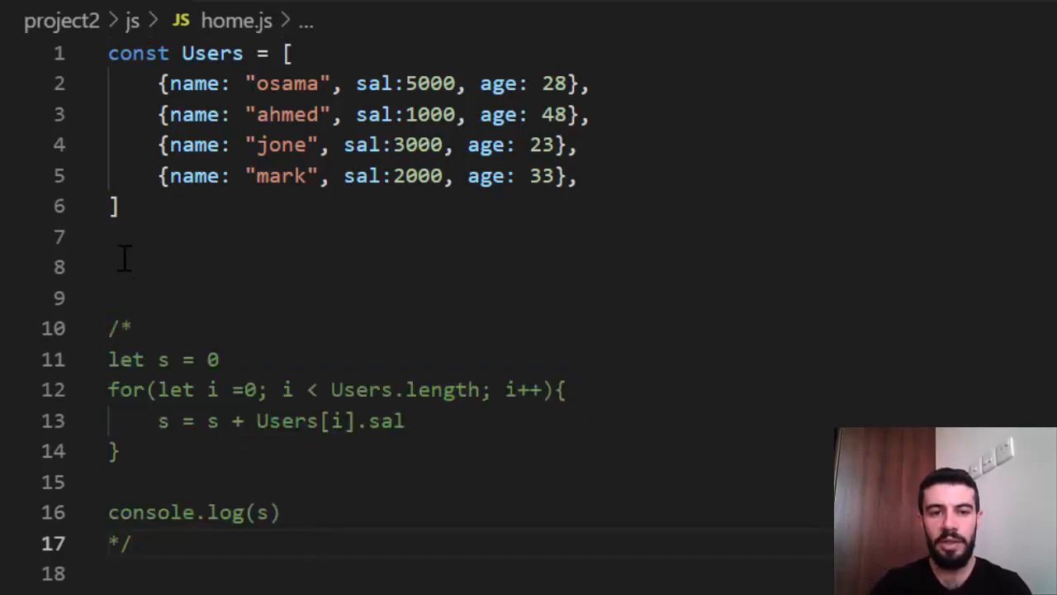
Start a new line 8 with `let s = Users.reduce`
key(Enter)
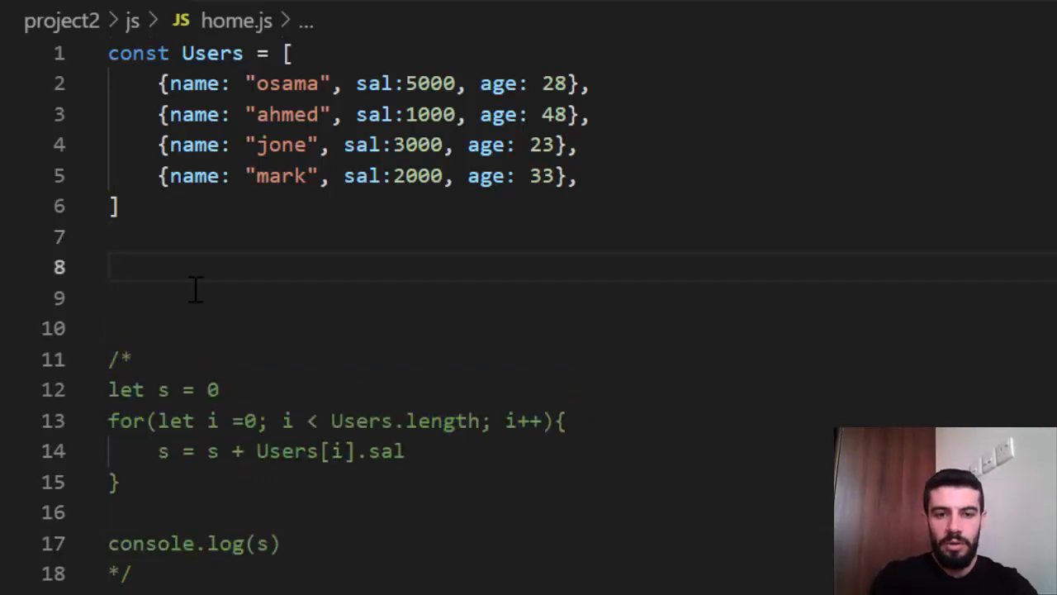
text(let)
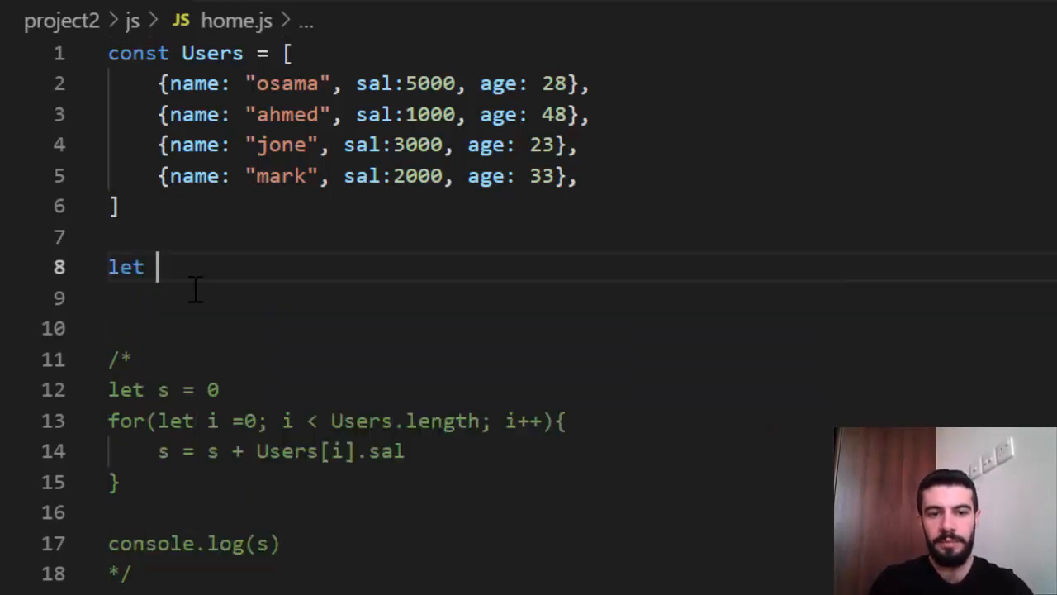
text(s =)
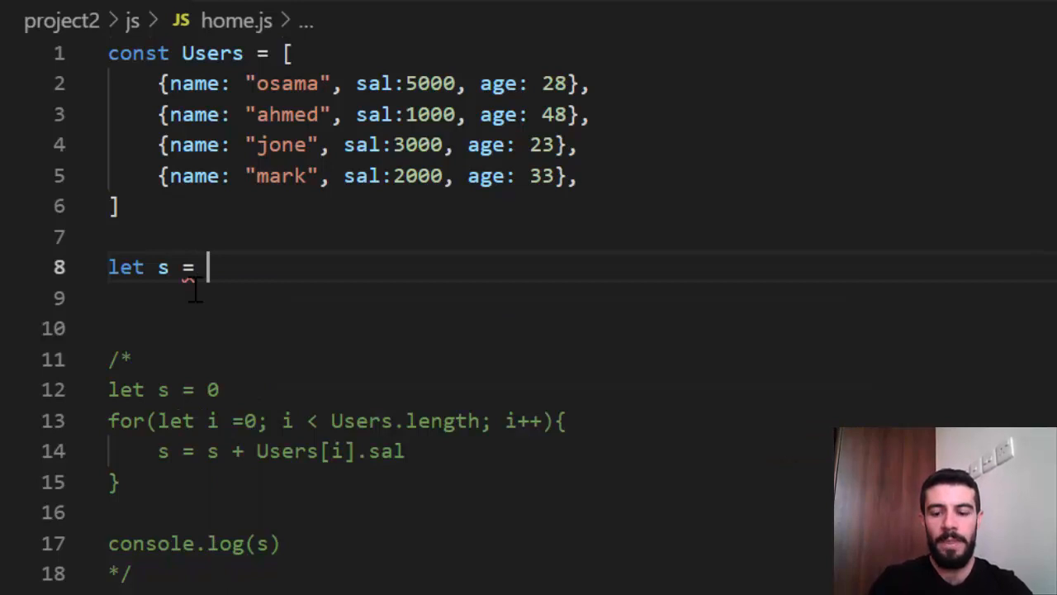
text(Users)
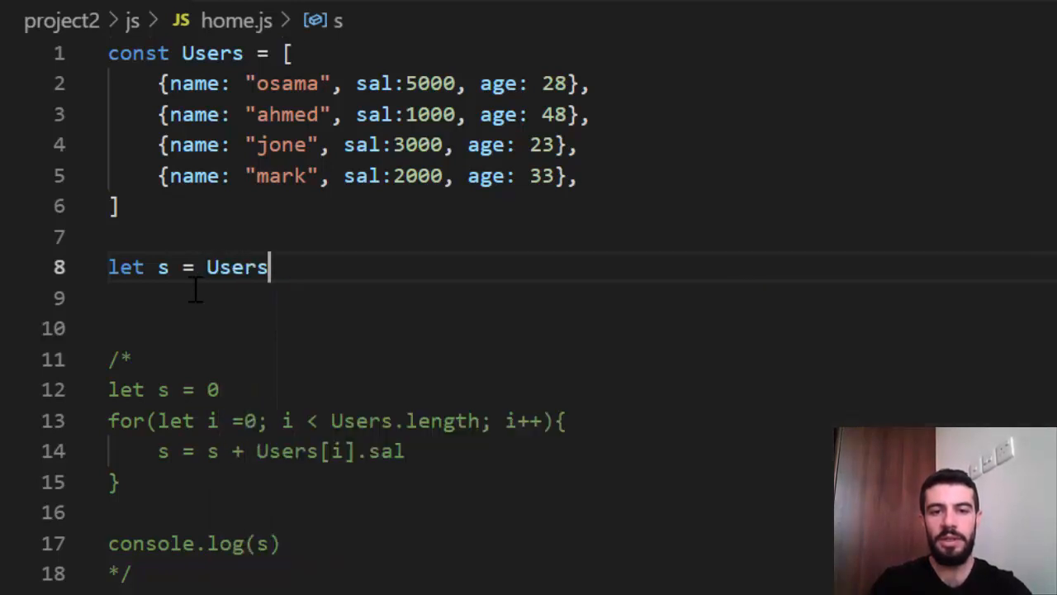
text(.)
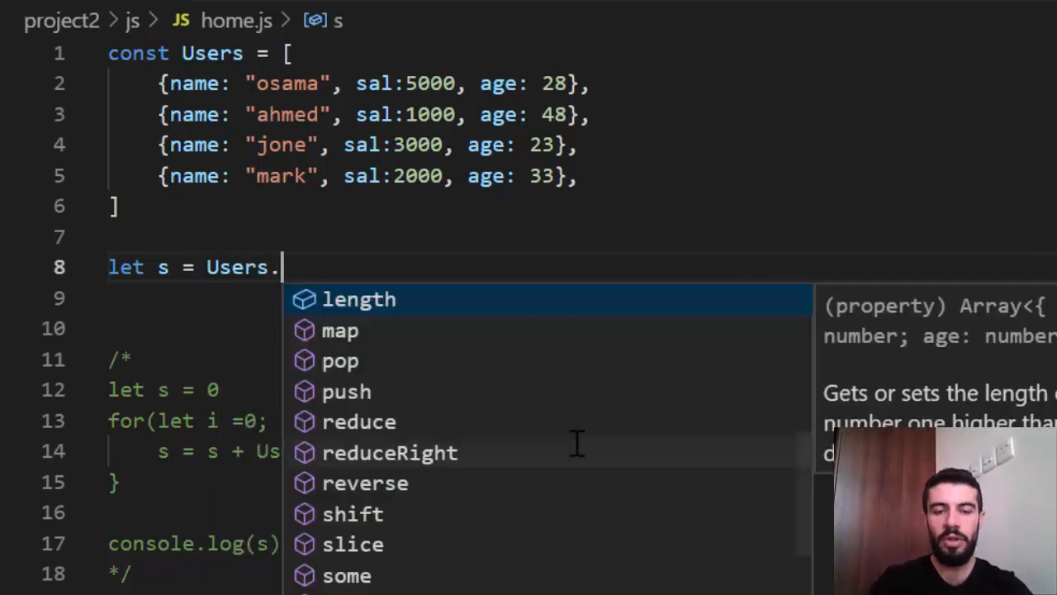
text(reduce)
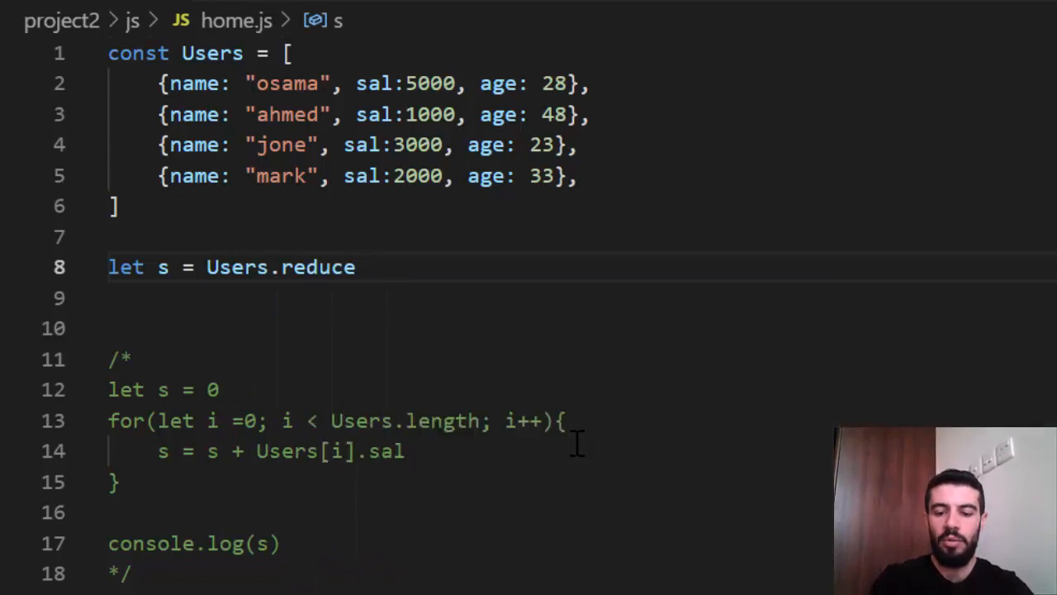
Add the `(sum, user)` callback parameters inside the reduce call
text(())
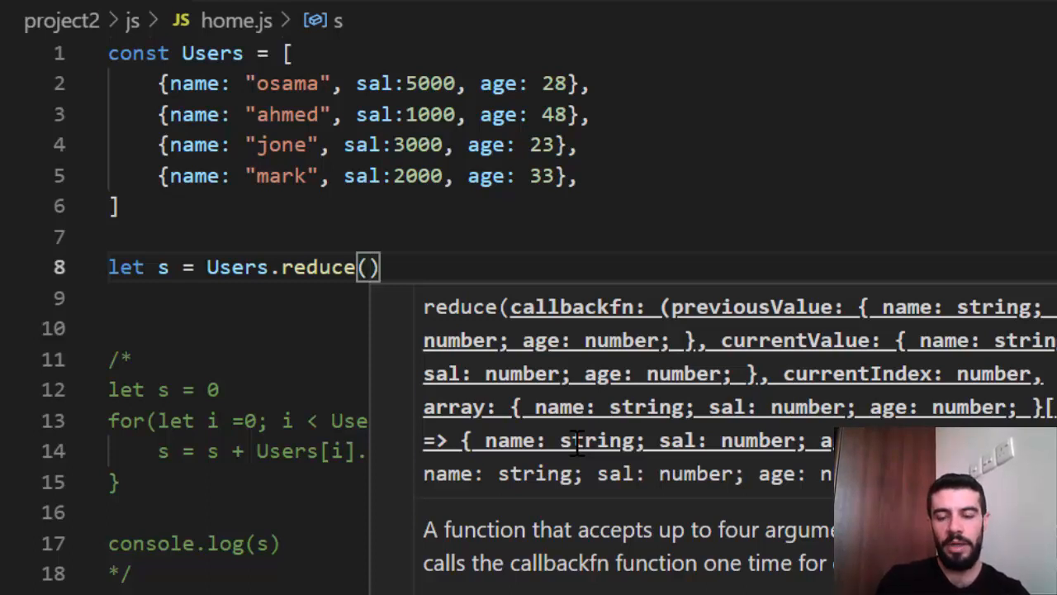
text(()
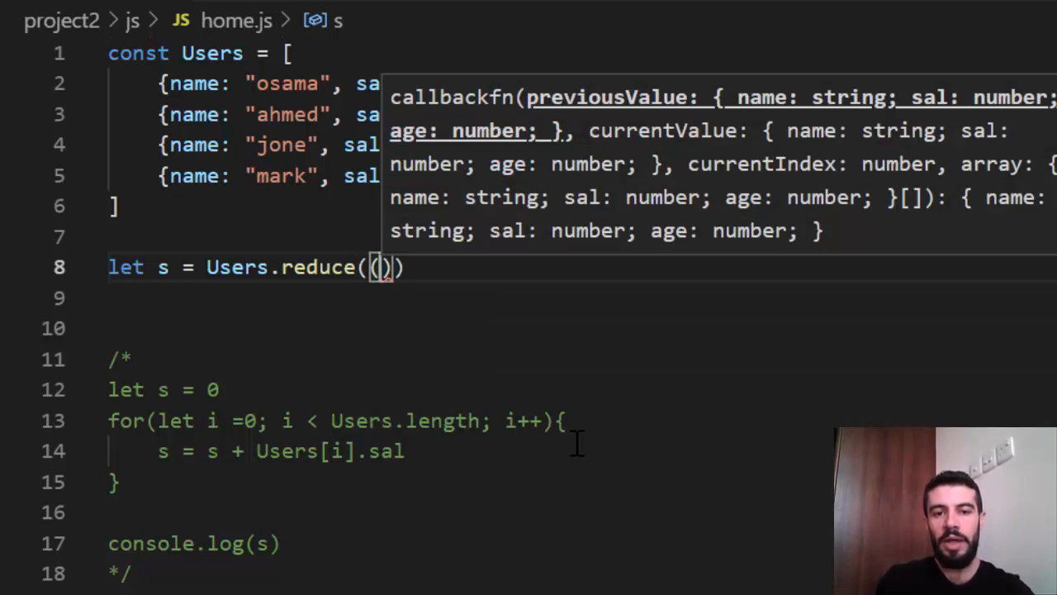
text(s)
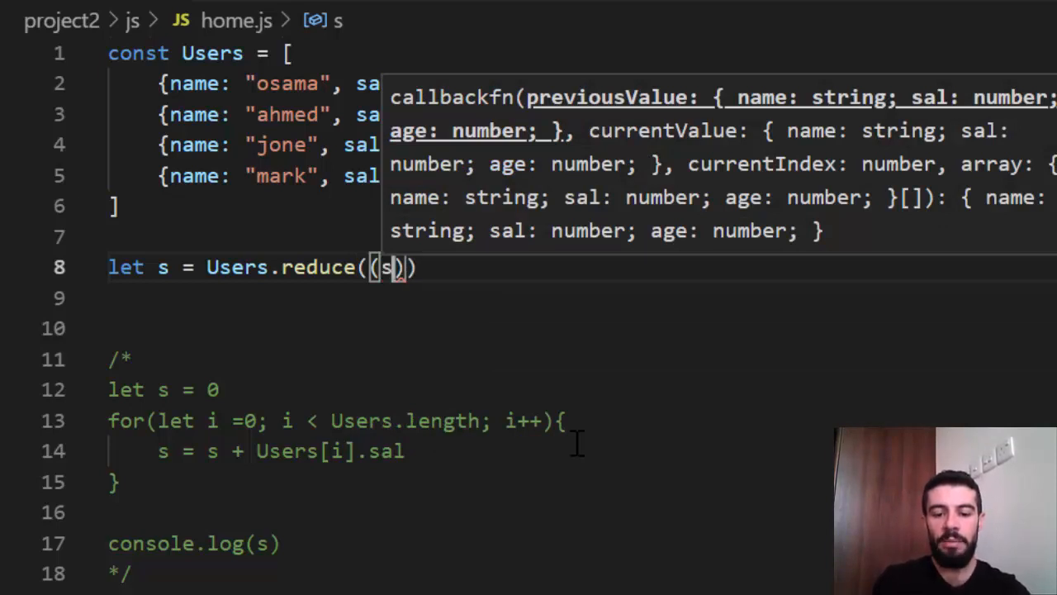
text(um)
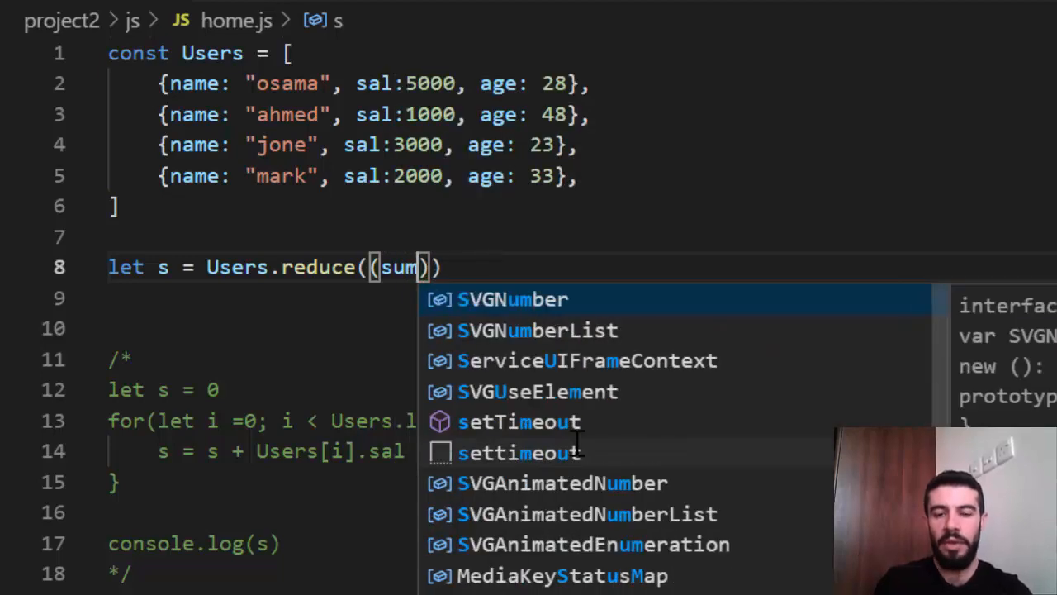
text(",)
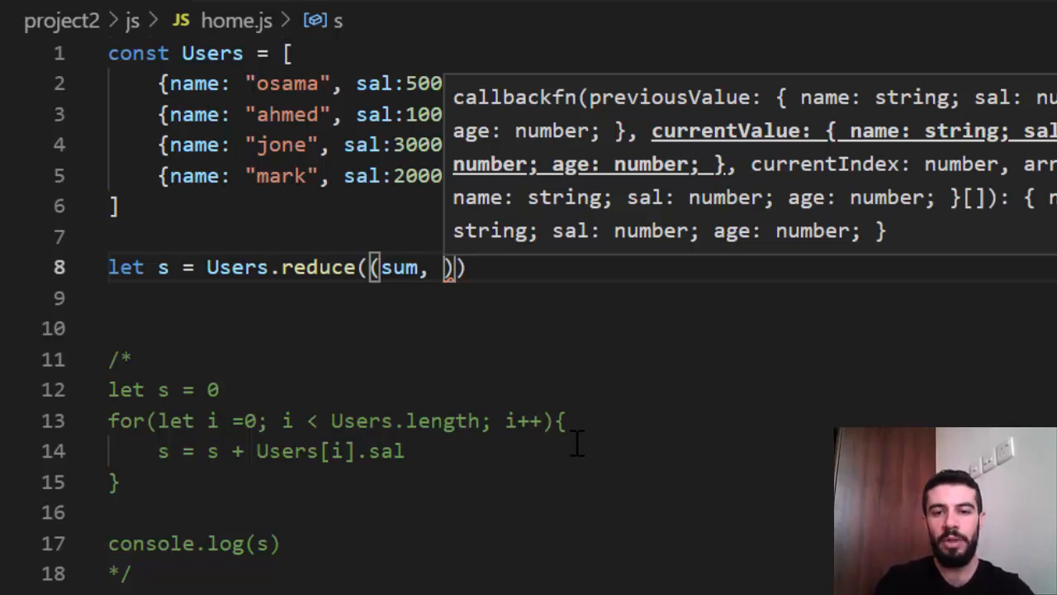
text(user)
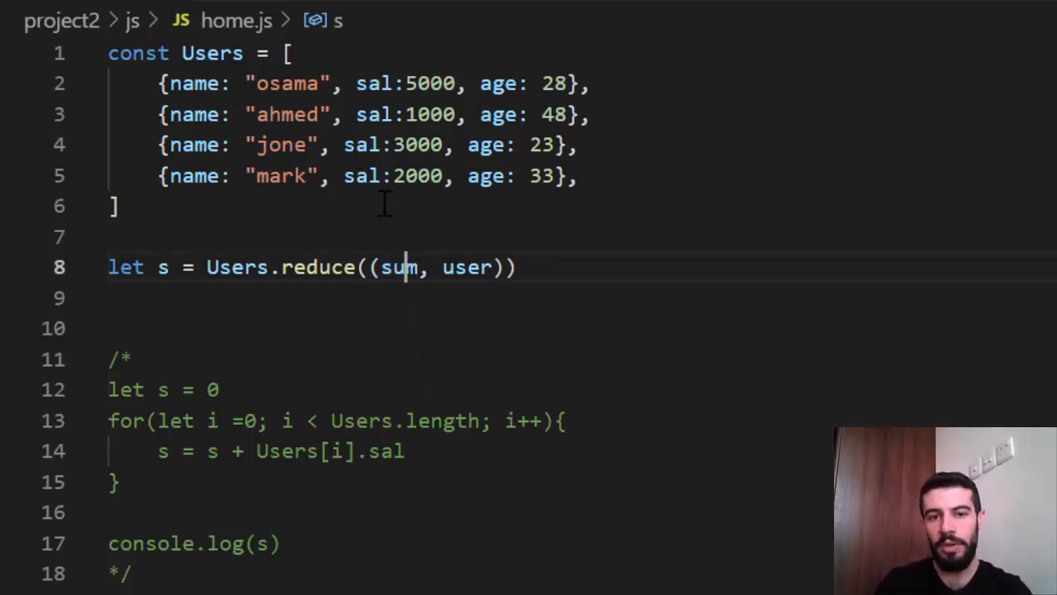
Add `=>{` after (sum, user) and split the callback braces onto separate lines
double_click(465, 267)
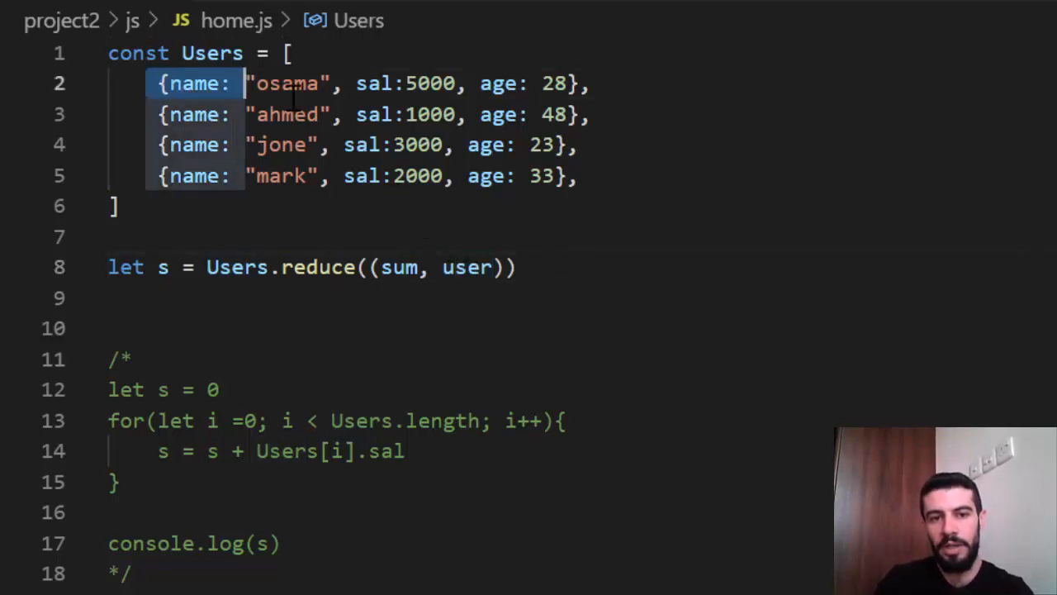
drag(246, 82, 118, 206)
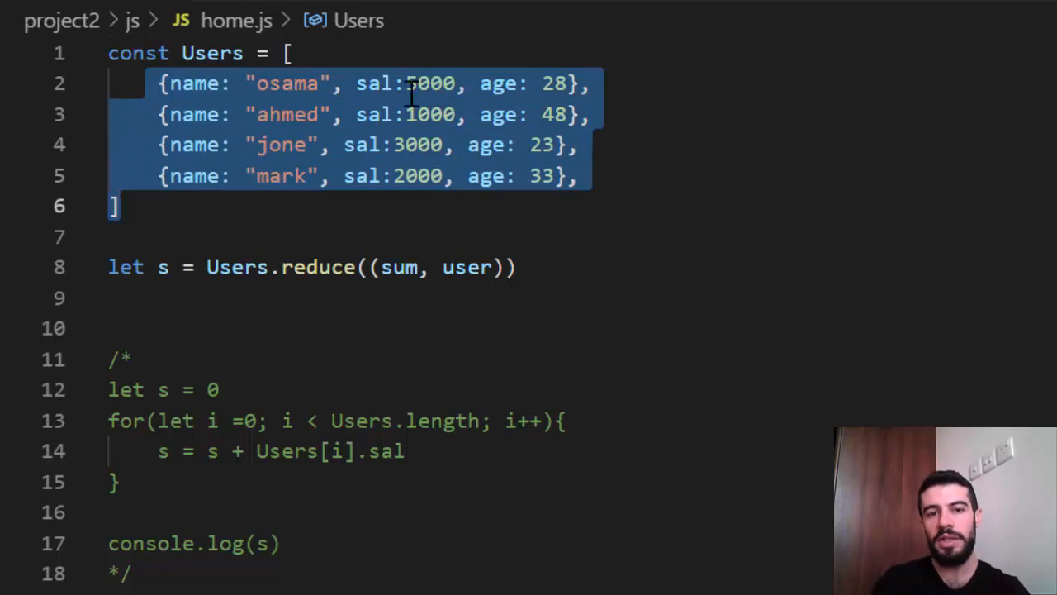
click(496, 267)
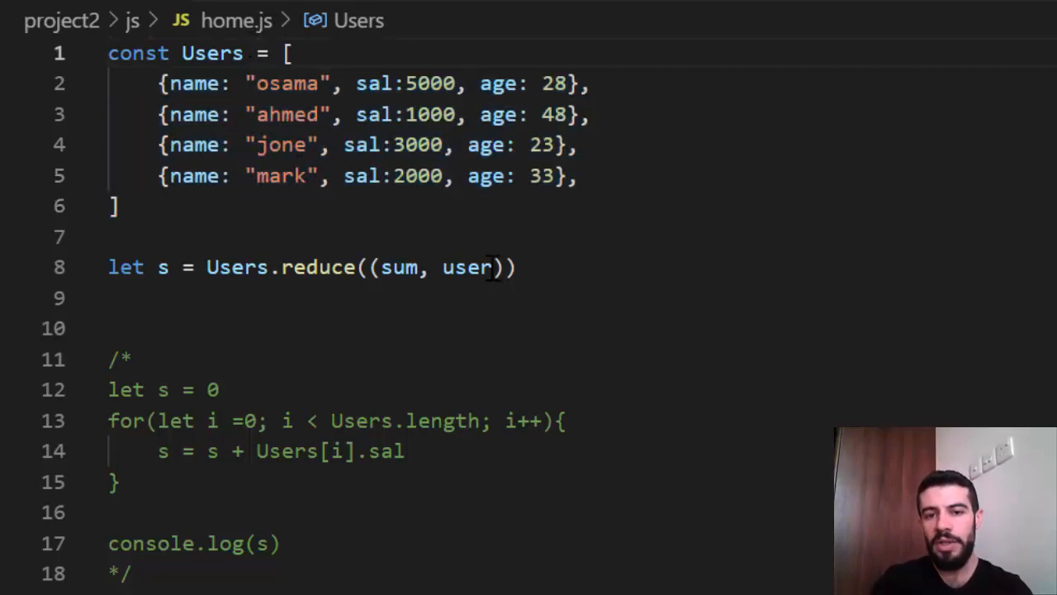
text(=)
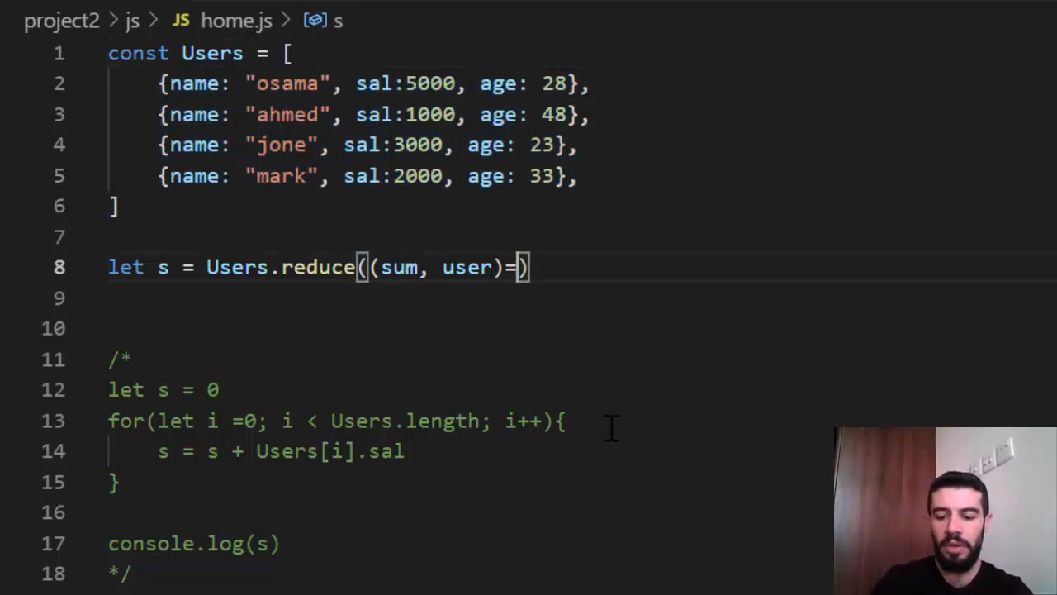
text({)
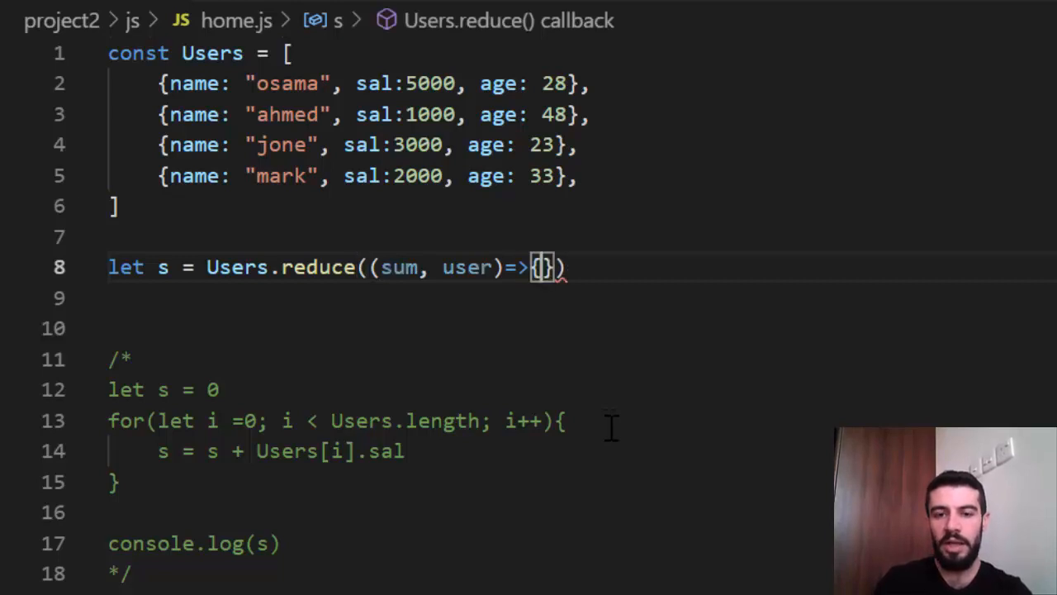
key(Enter)
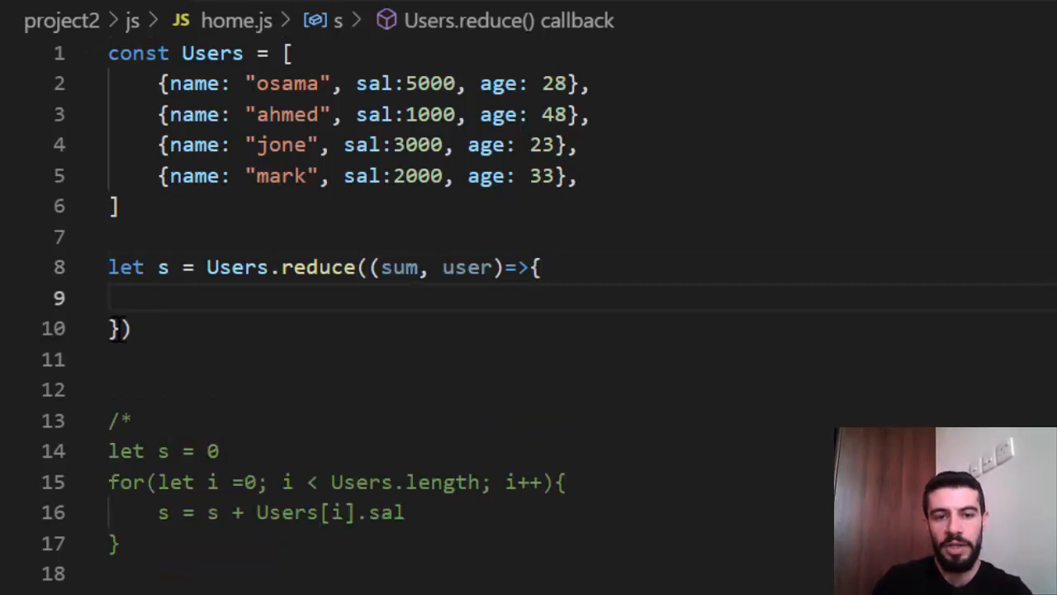
click(122, 328)
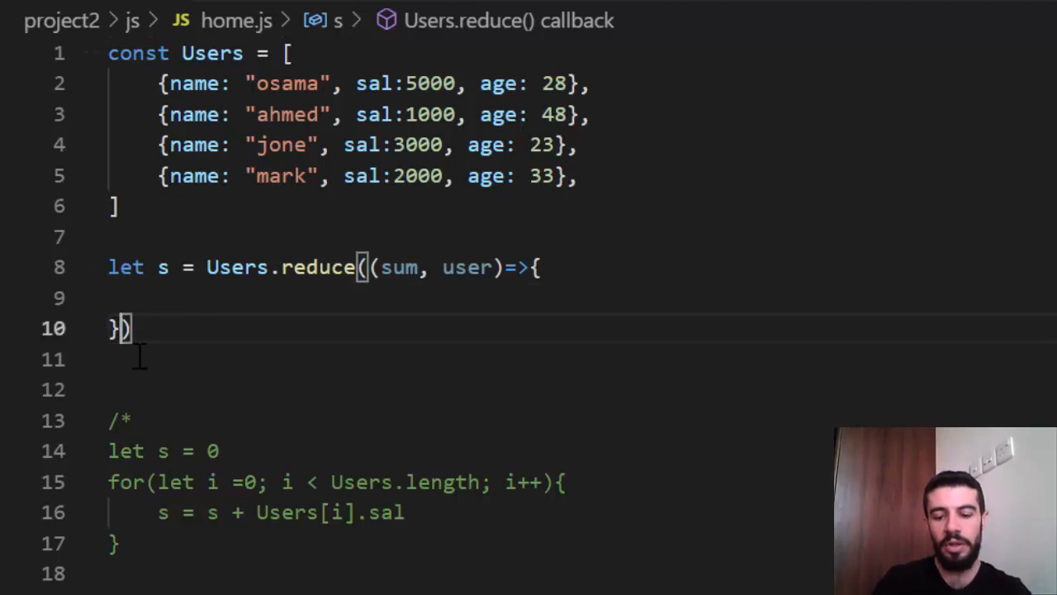
Pass initial value 0 and make the callback body `return sum + user.sal`
text(,)
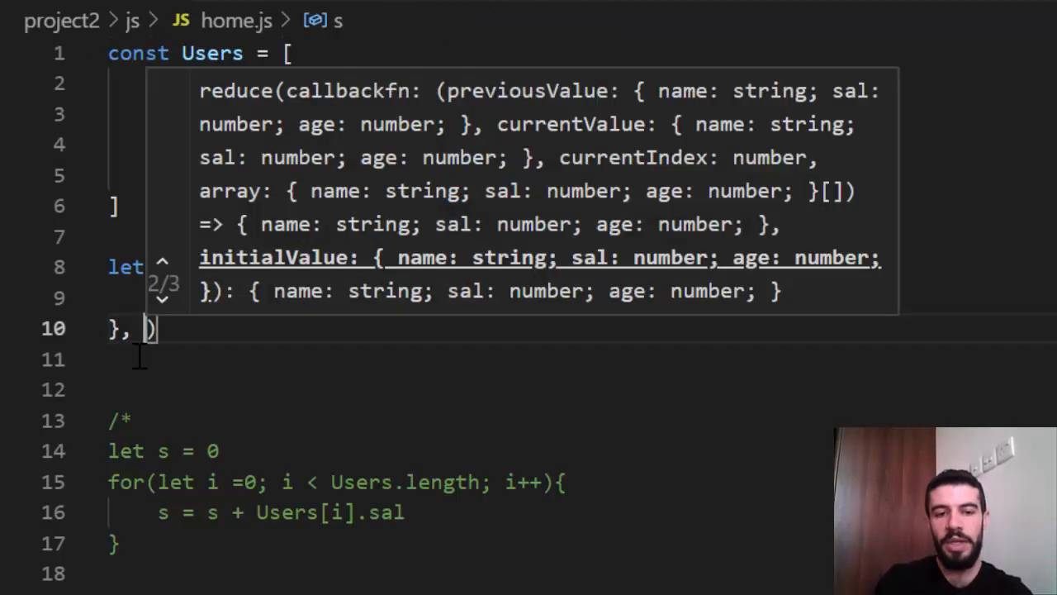
text(0)
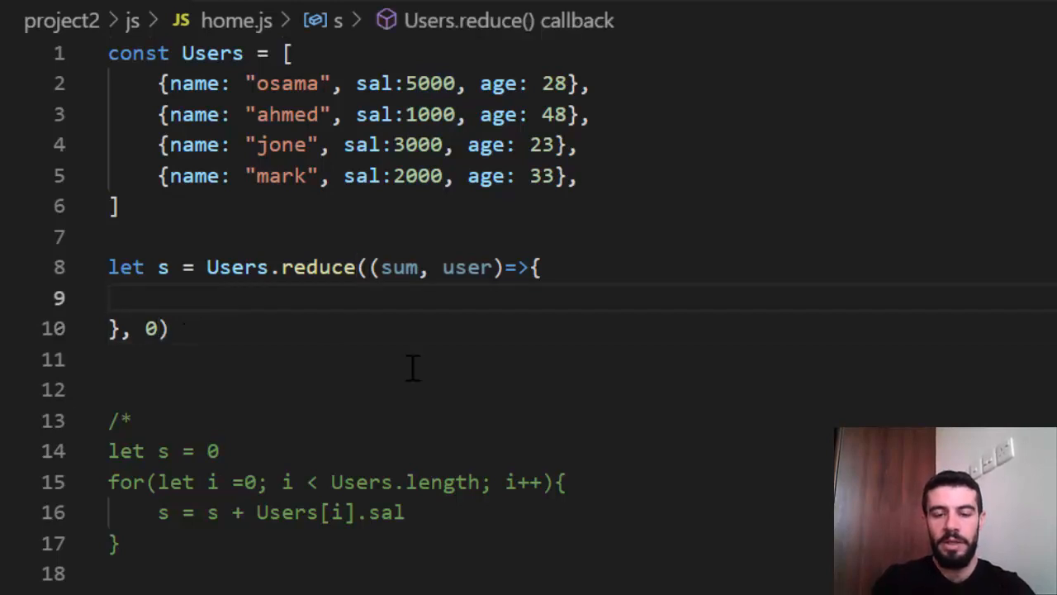
text(return)
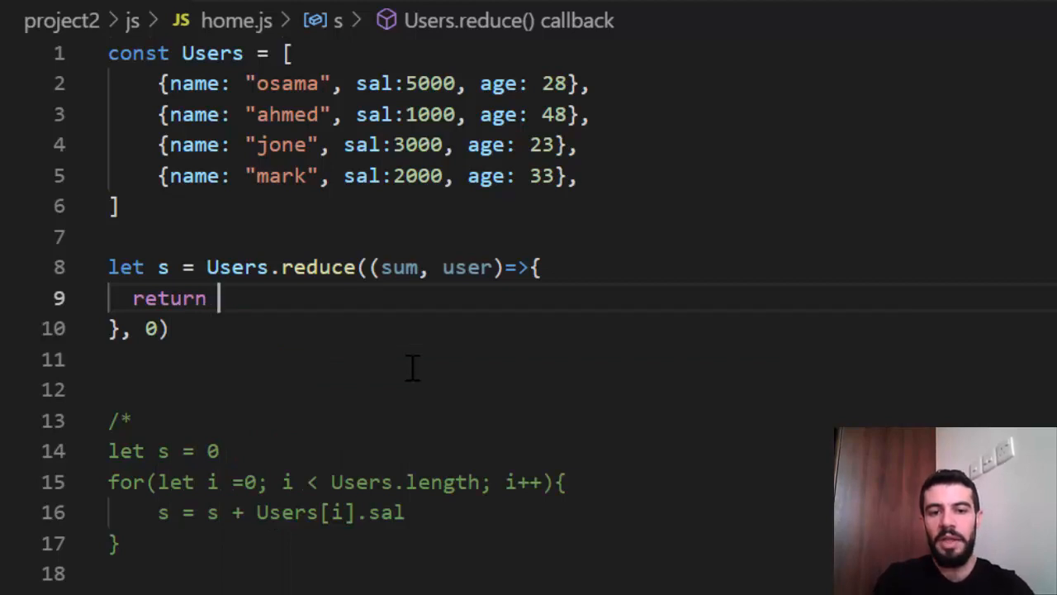
text(sum)
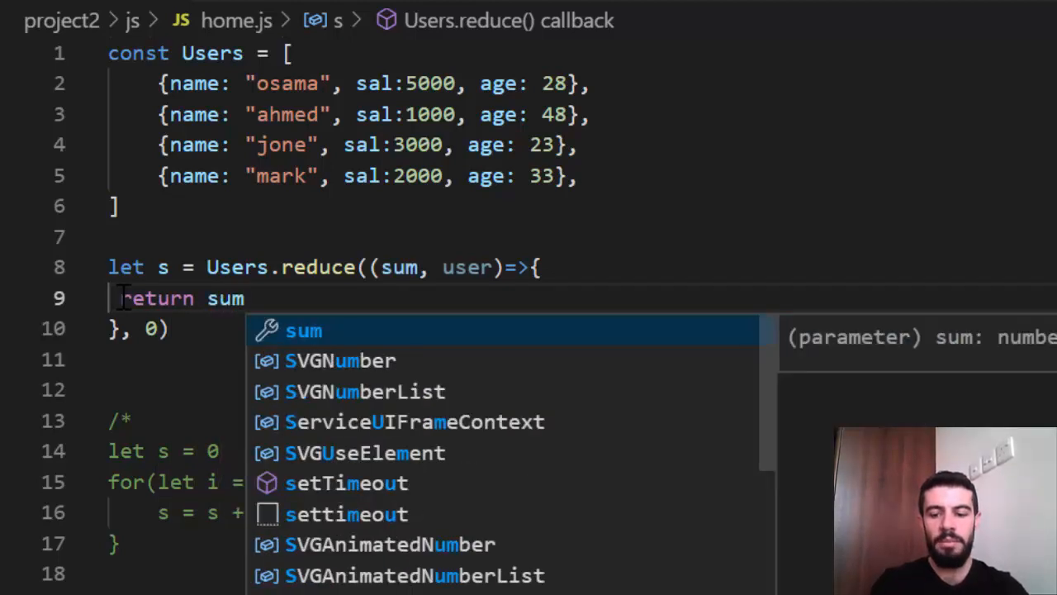
text(+)
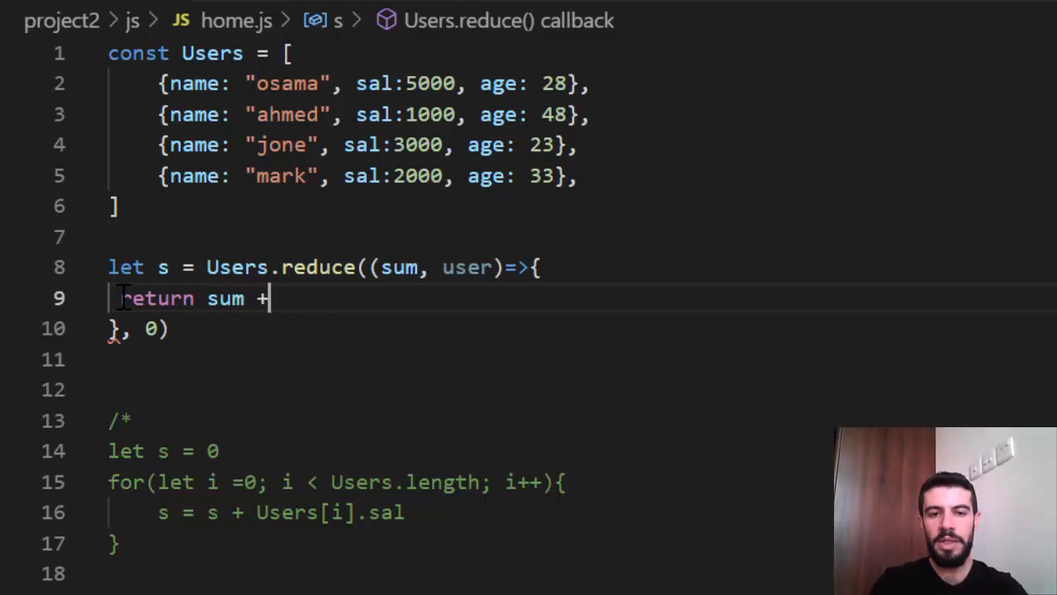
text(user.)
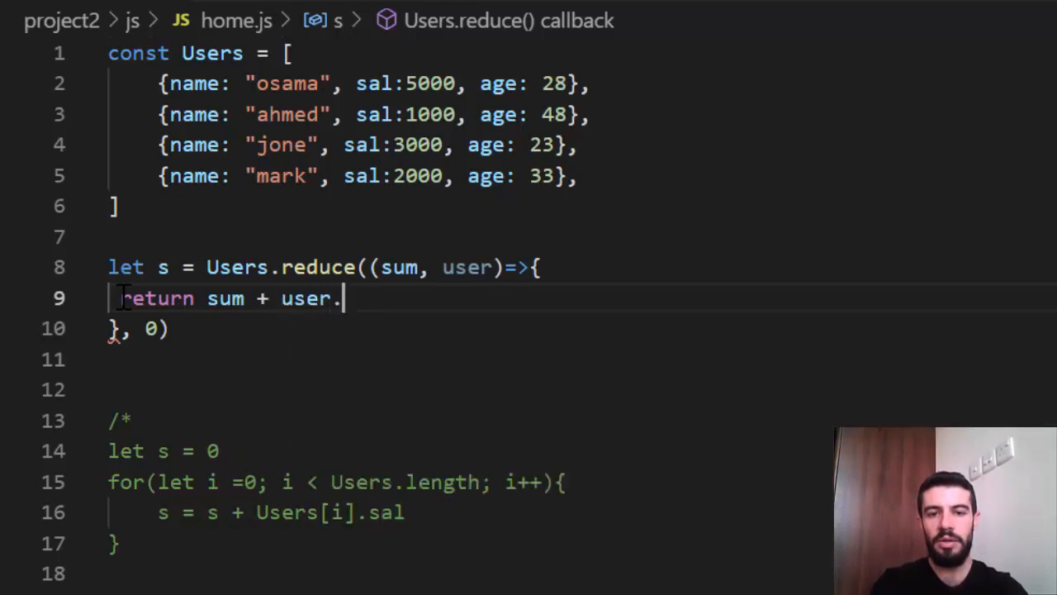
text(sal)
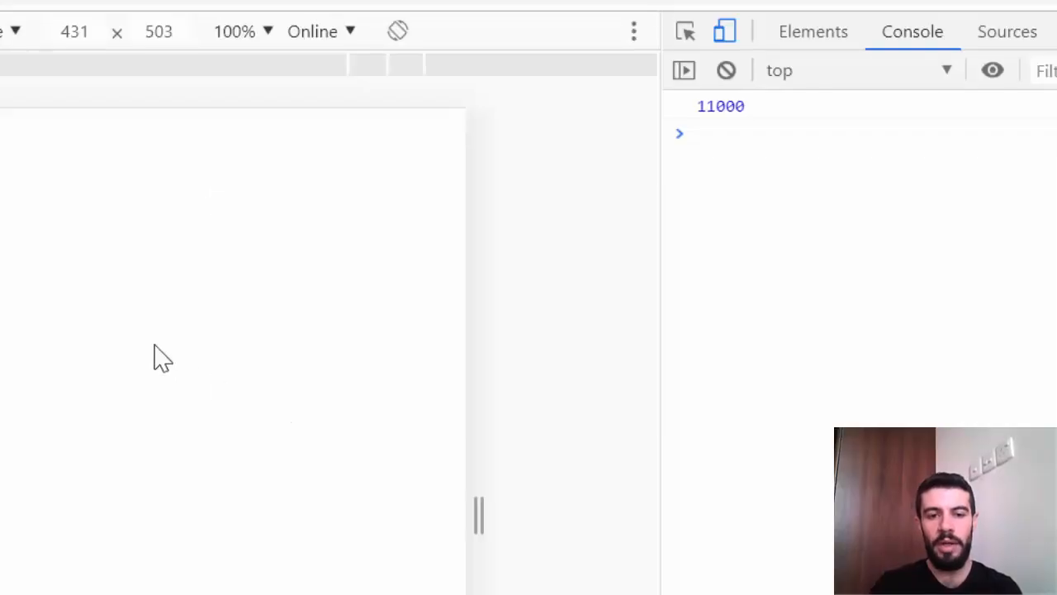
right_click(161, 357)
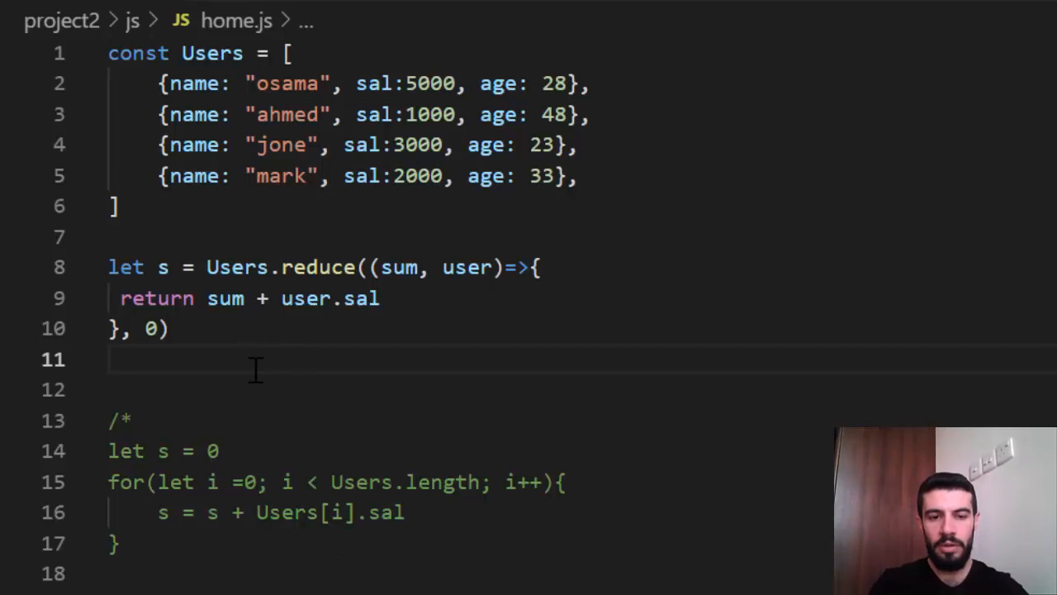
Type `console.log(s)` on line 11 below the reduce call
text(console.)
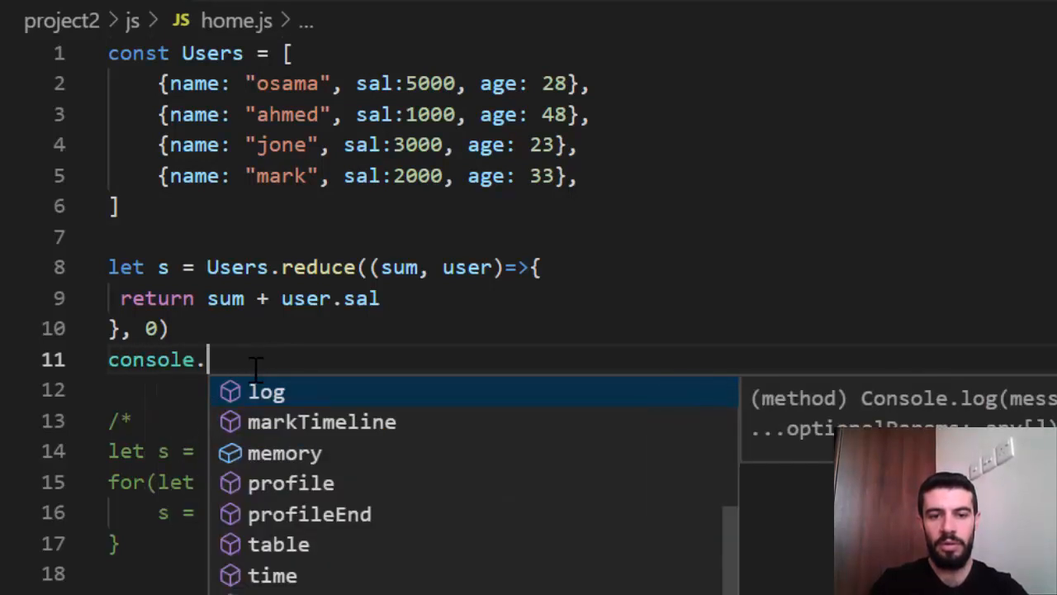
text(log)
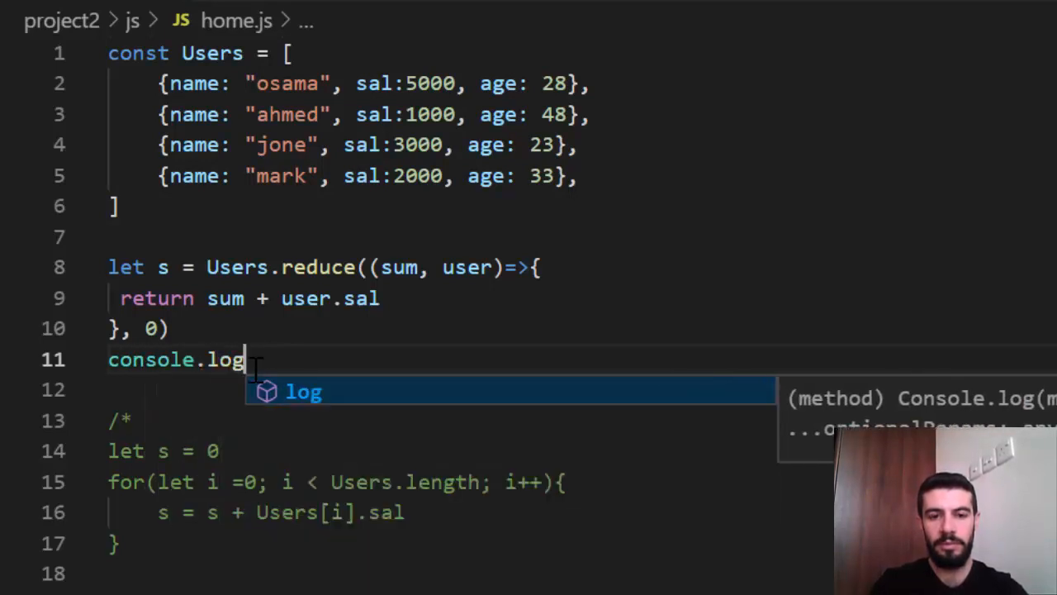
text((s)
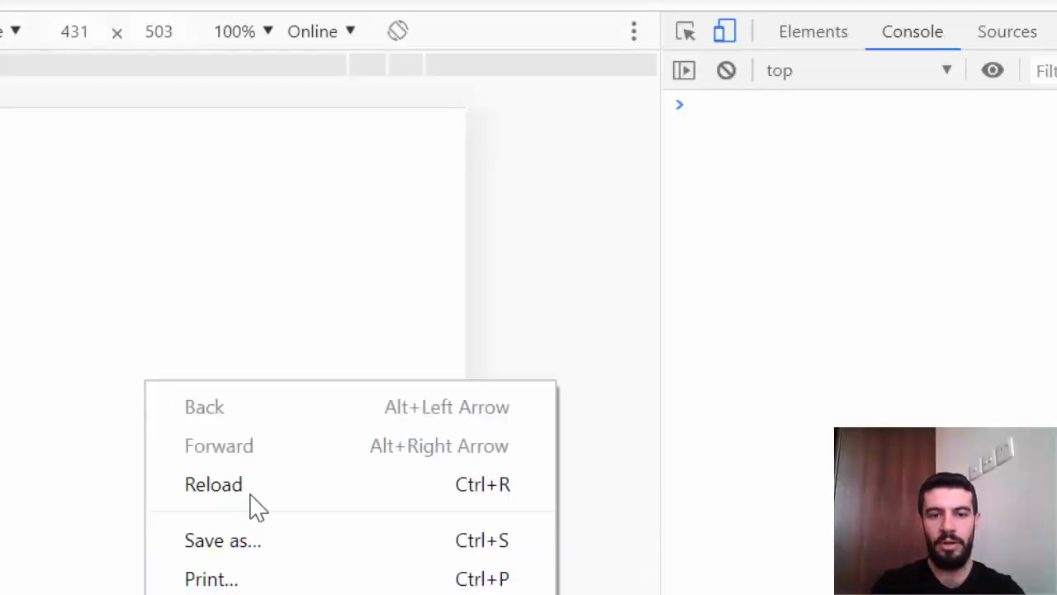
Reload the page in Chrome so the updated home.js reruns in the console
click(214, 484)
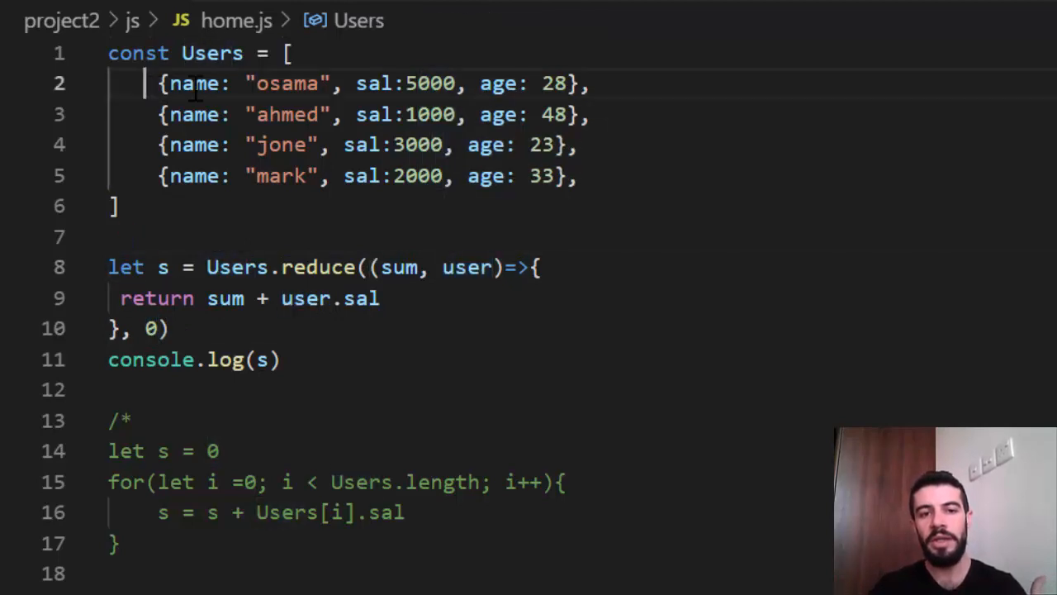
Select the reduce callback code and highlight the sum accumulator while explaining it
drag(147, 83, 579, 176)
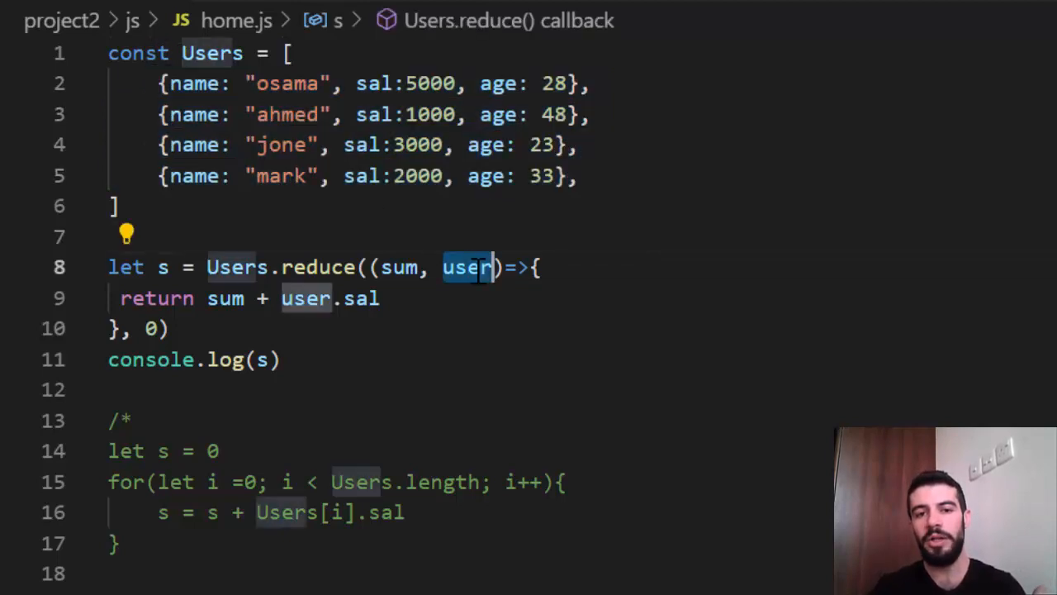
mouse_move(484, 310)
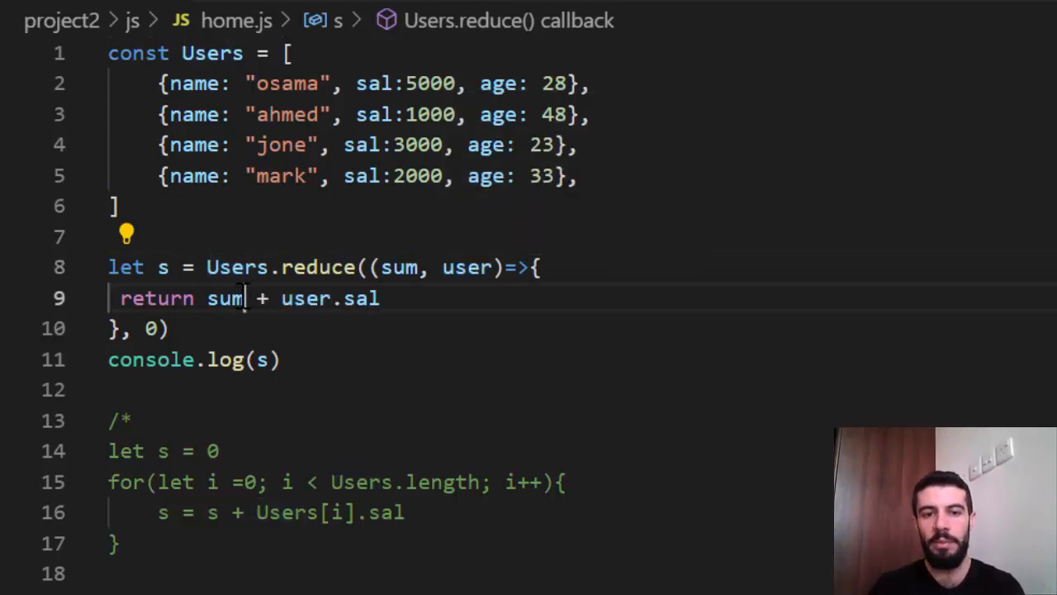
double_click(225, 298)
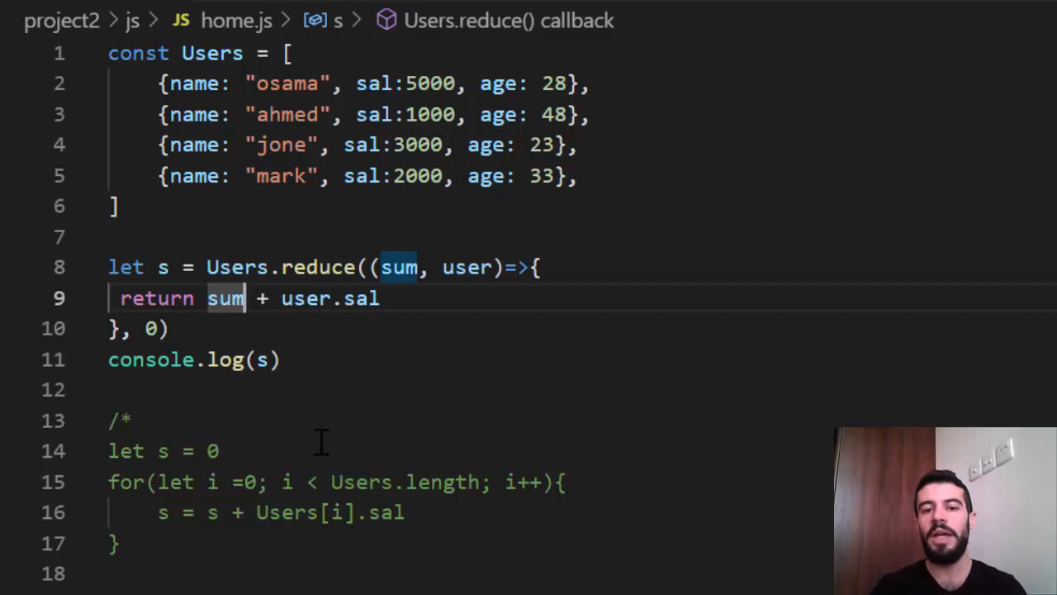
mouse_move(196, 108)
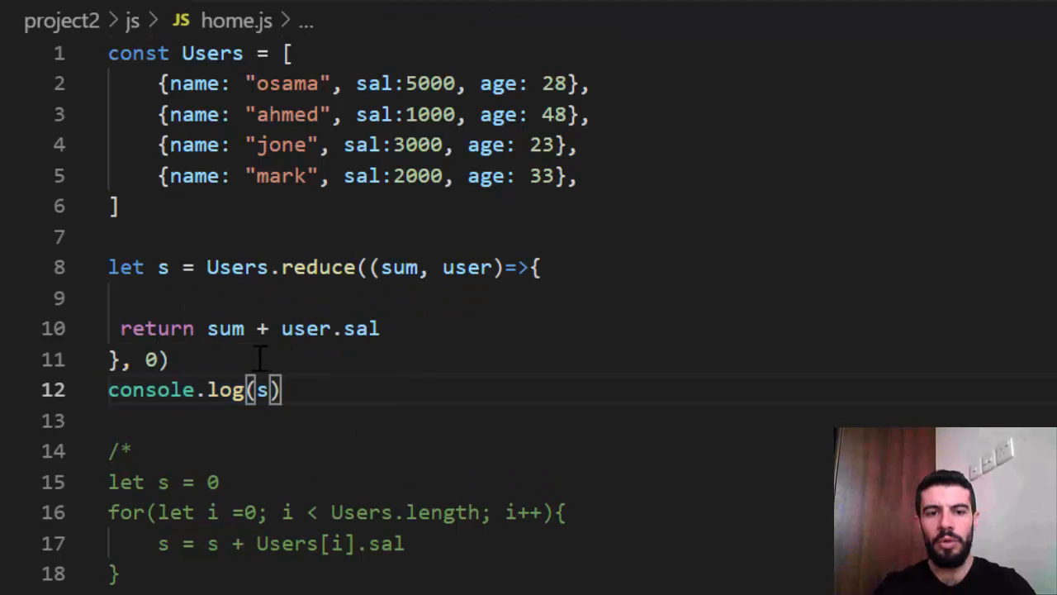
Replace console.log(s) with a console.log of sum and user inside the reduce callback
double_click(195, 389)
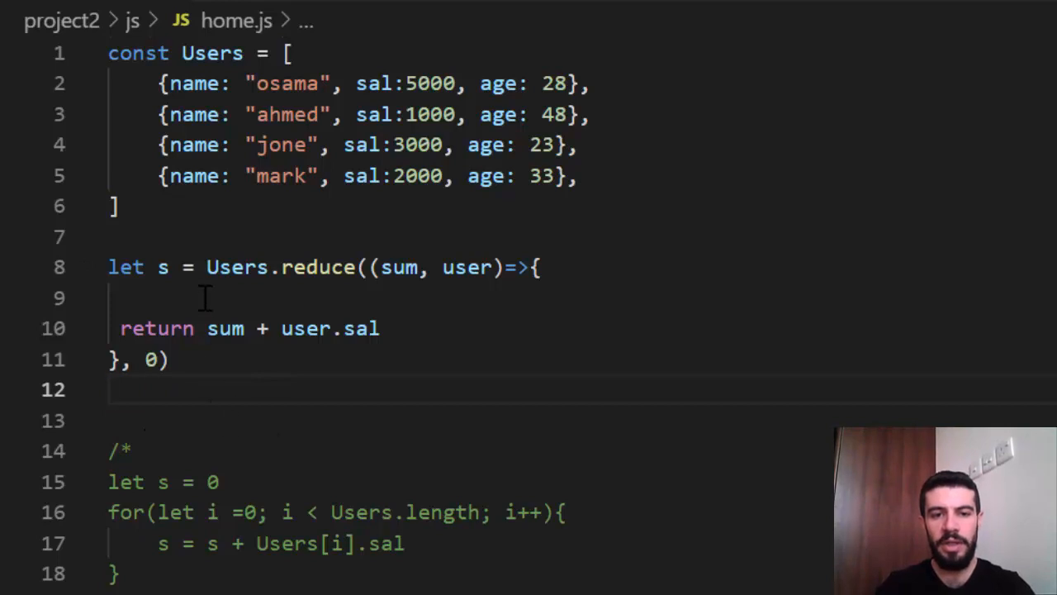
text(console)
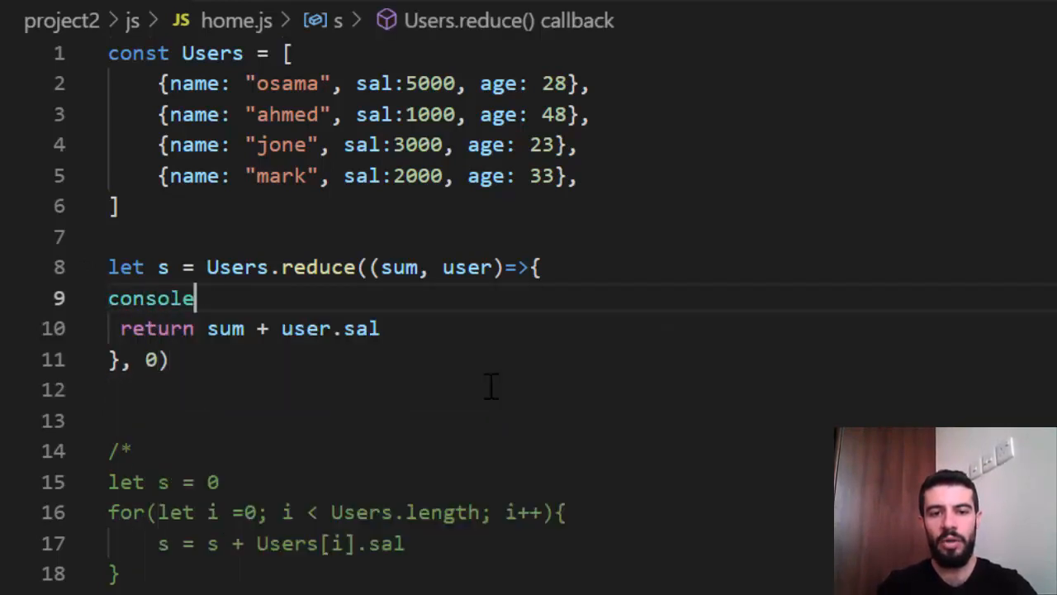
text(.log(sum,)
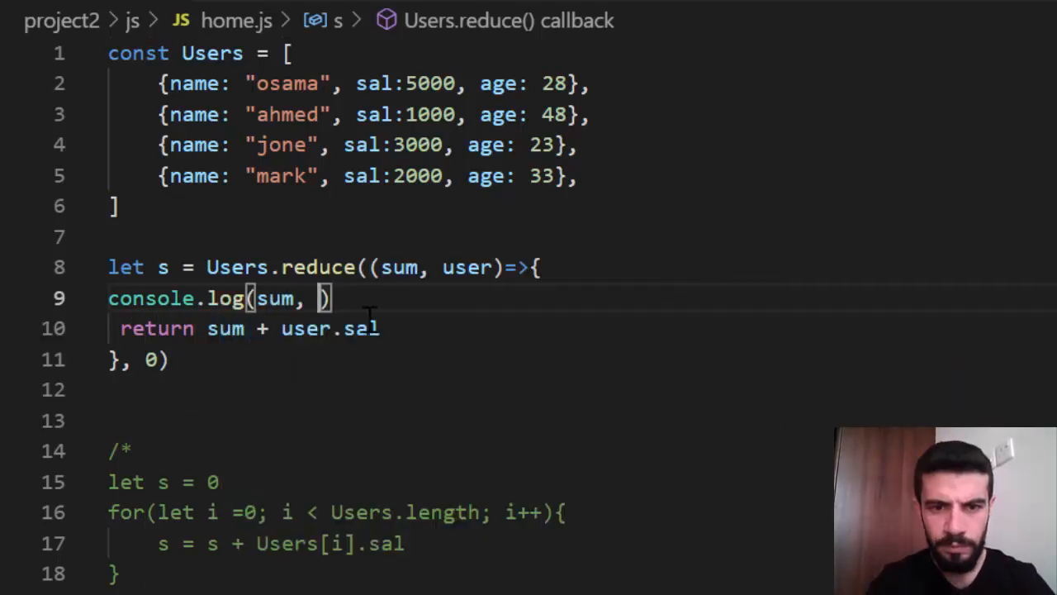
text(usser)
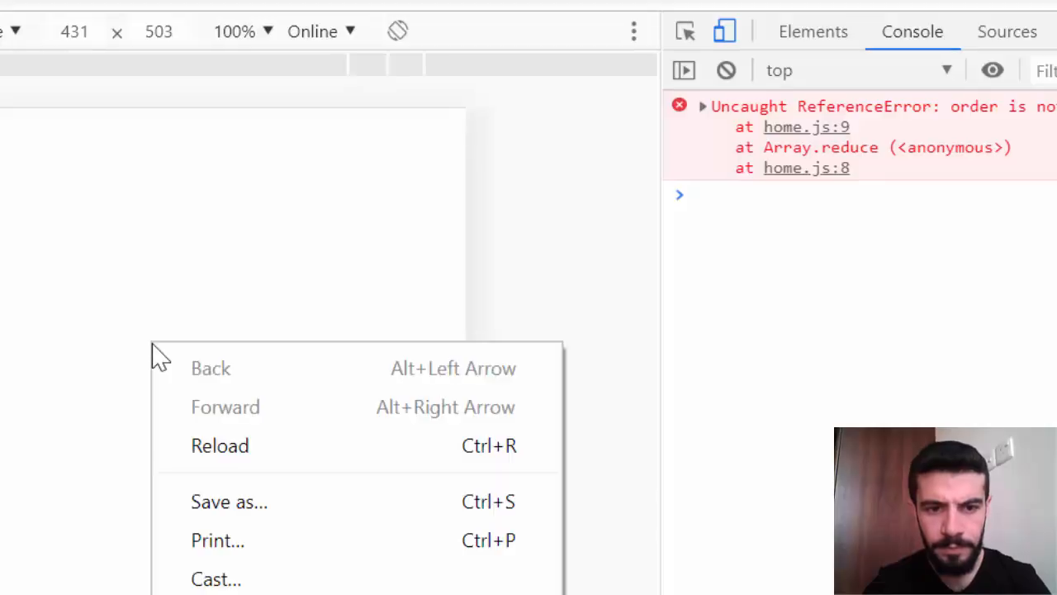
Reload to see running sums 0, 5000, 6000, 9000, then highlight salary 1000 in home.js
click(219, 445)
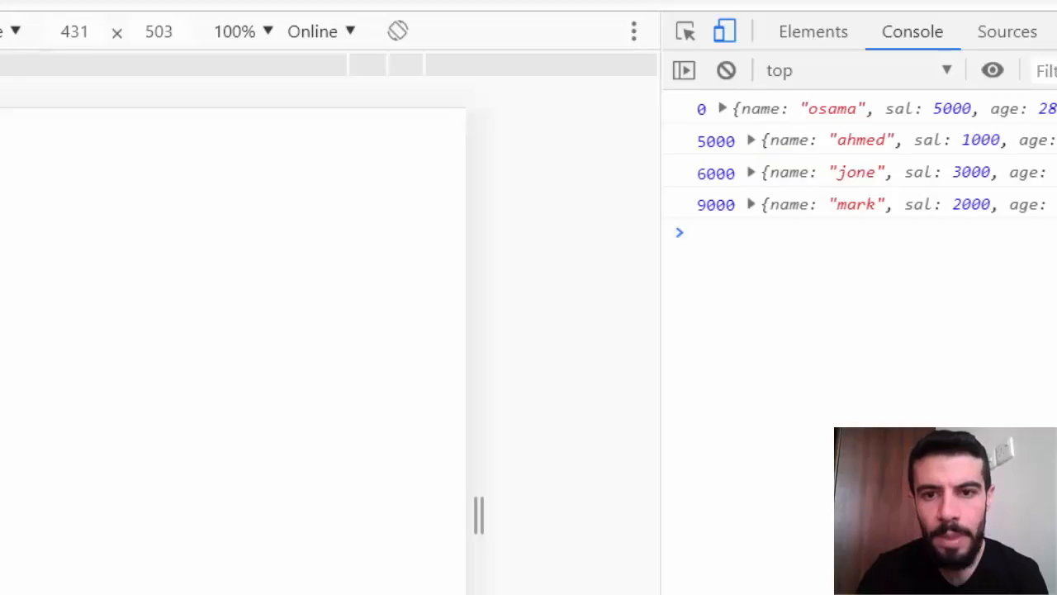
mouse_move(702, 124)
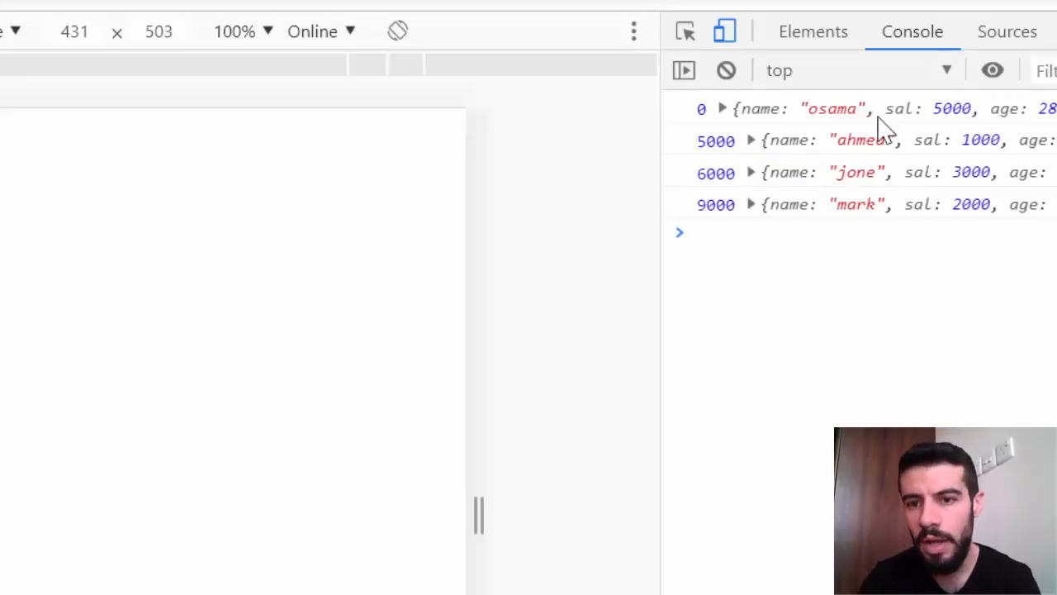
mouse_move(712, 149)
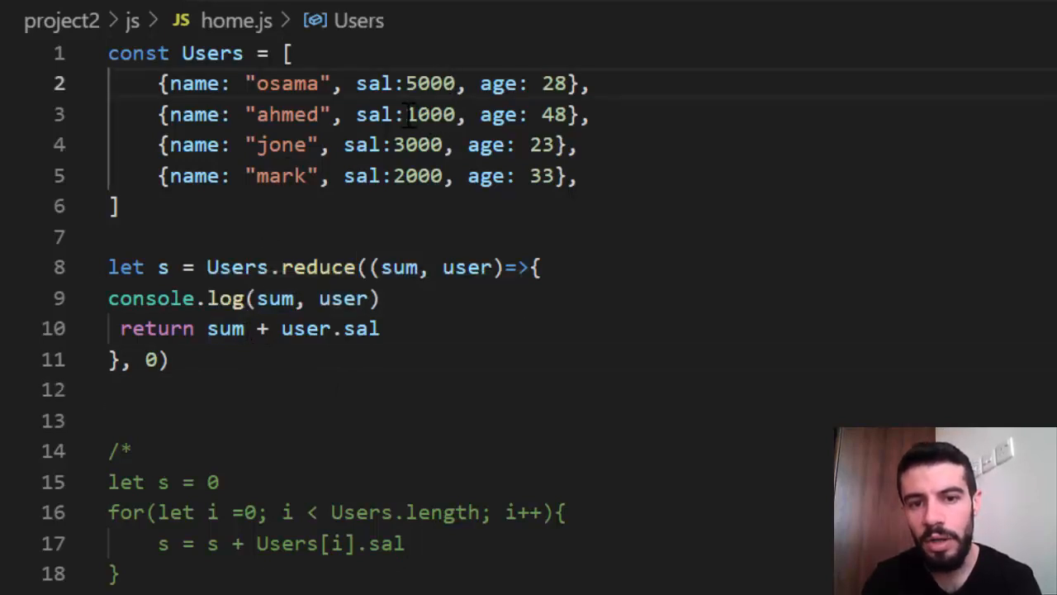
double_click(428, 114)
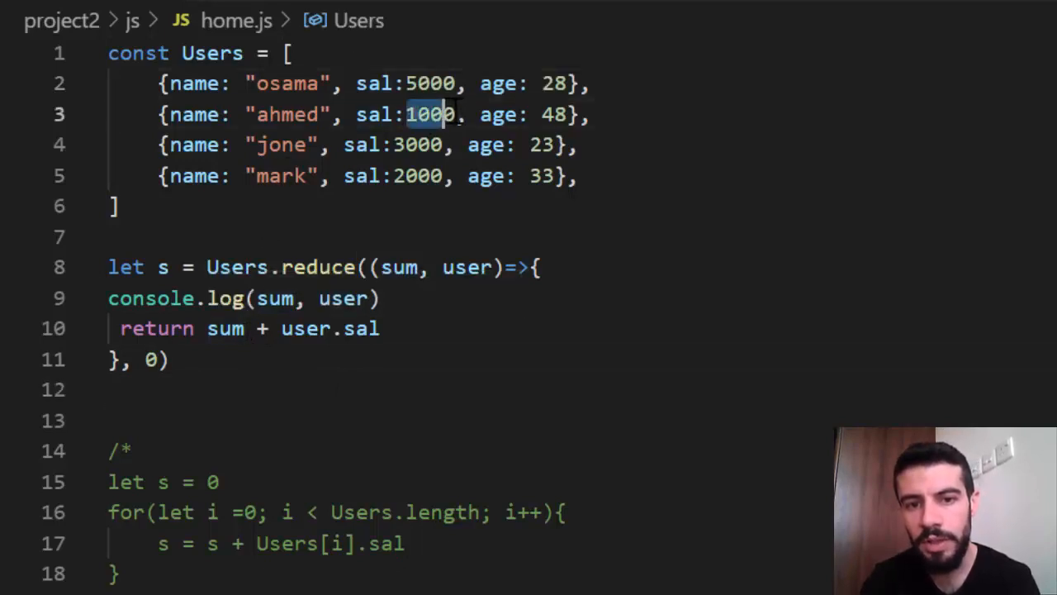